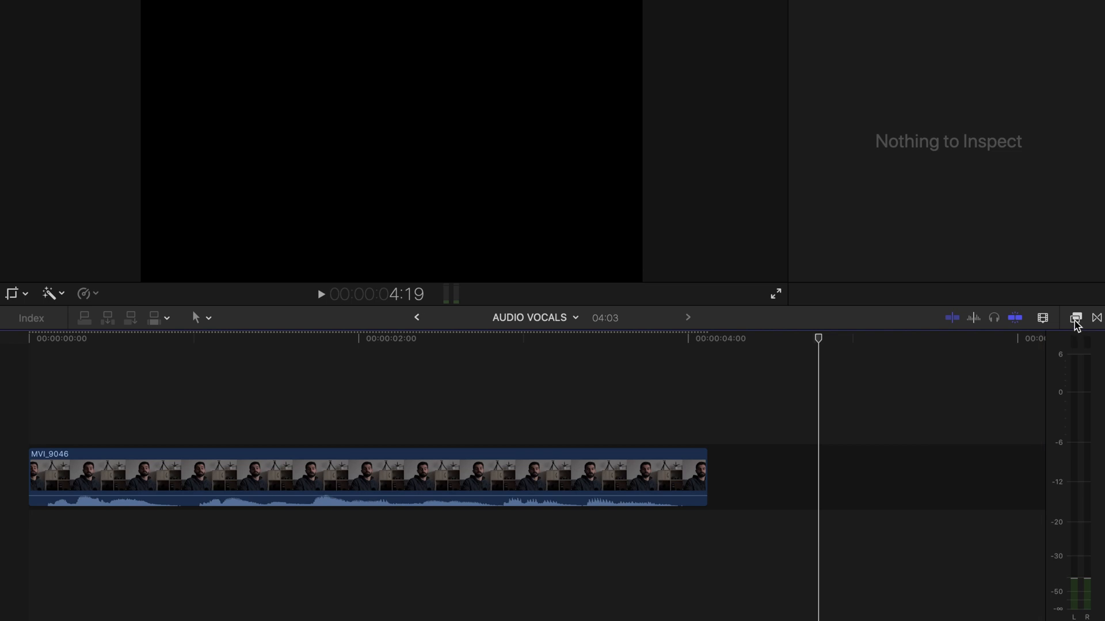
pyautogui.moveTo(1075, 318)
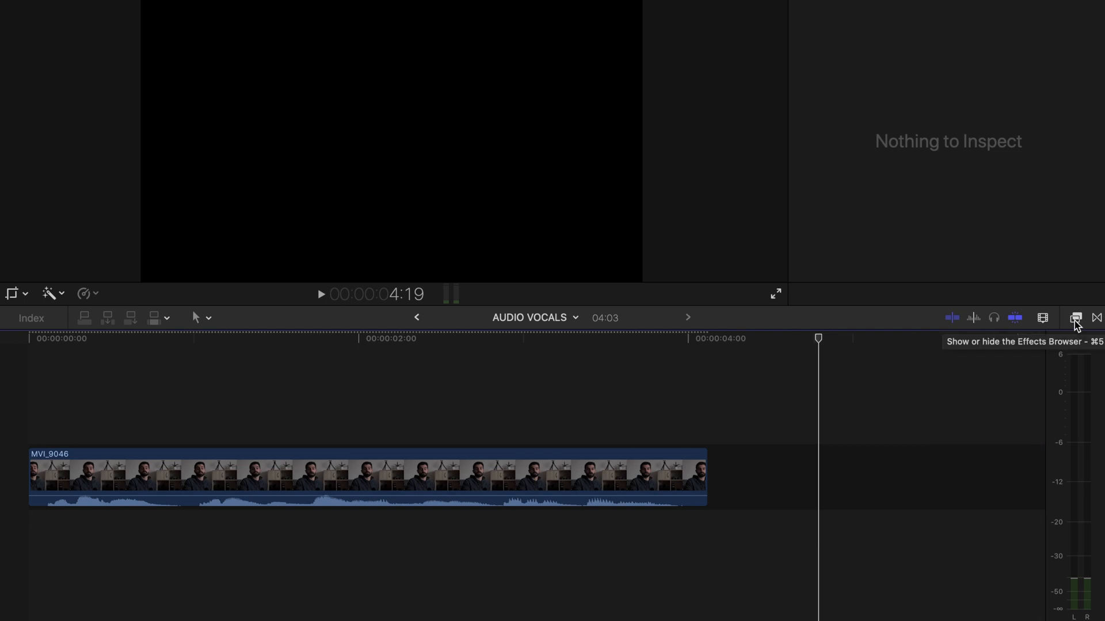
# Step: Search the effects browser for 'compresso' to locate the Compressor audio effect
pyautogui.click(1075, 317)
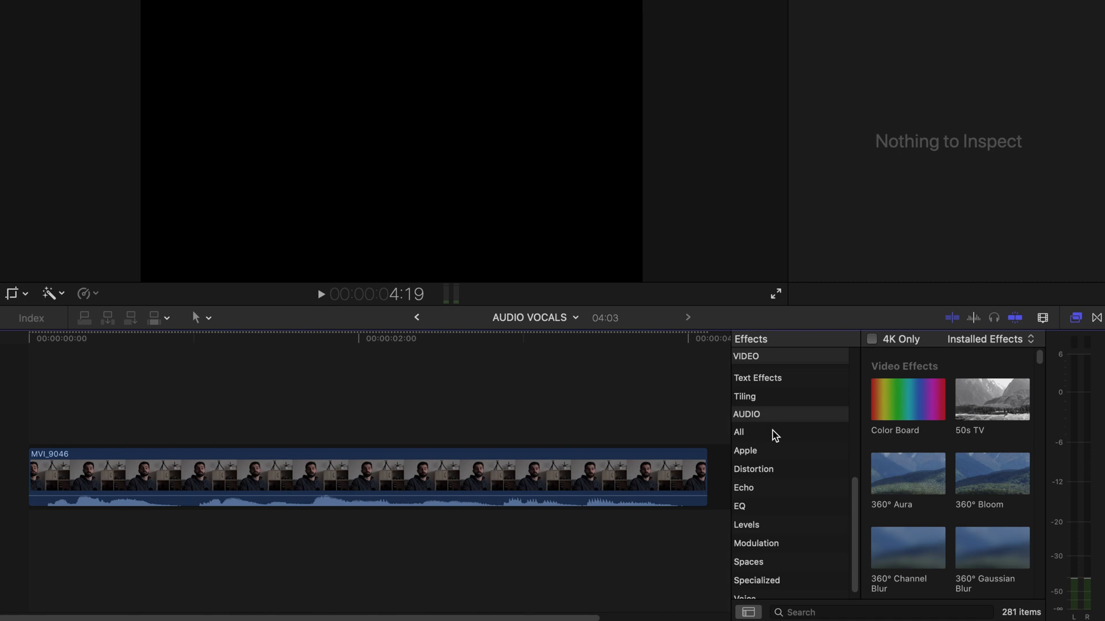
pyautogui.write('compresso')
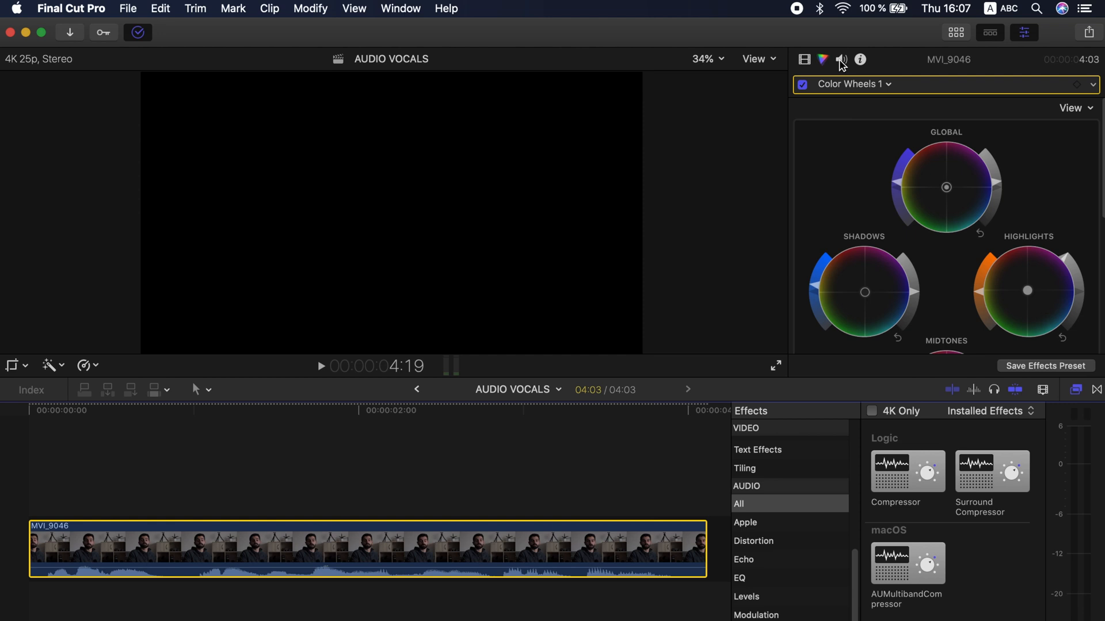
# Step: Show the MVI_9046 clip's audio inspector and expand its effects section
pyautogui.click(840, 58)
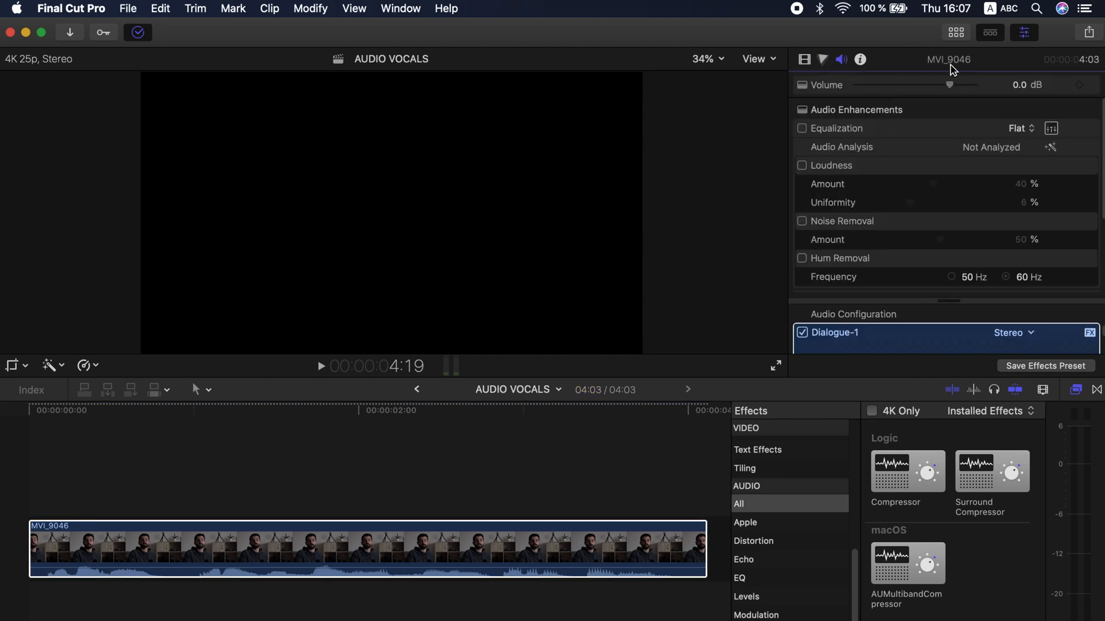
pyautogui.scroll(-3)
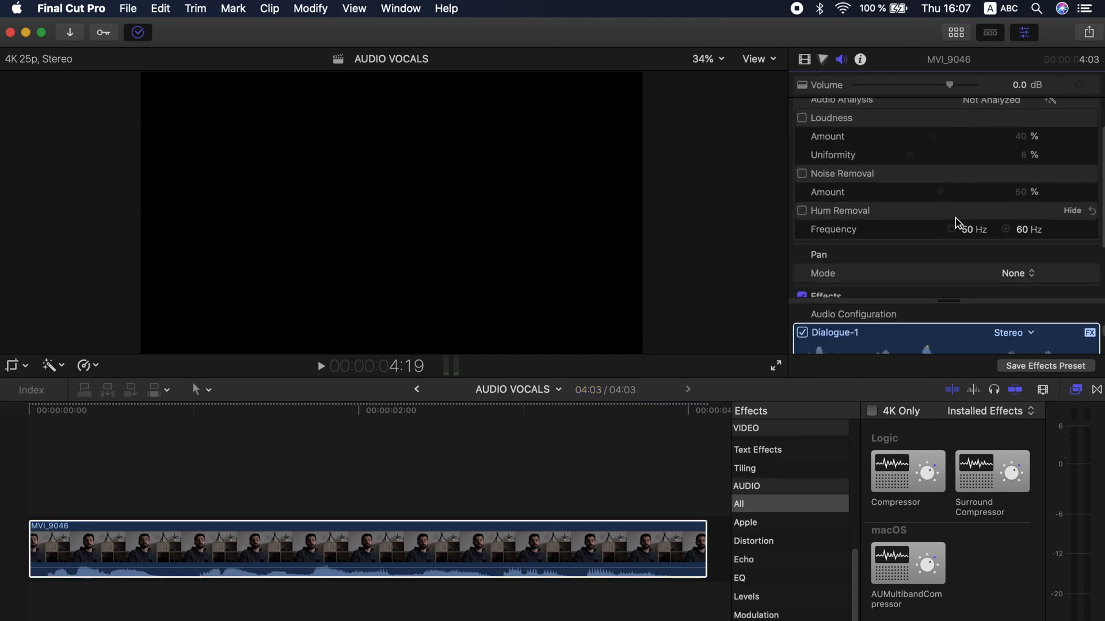
pyautogui.doubleClick(907, 472)
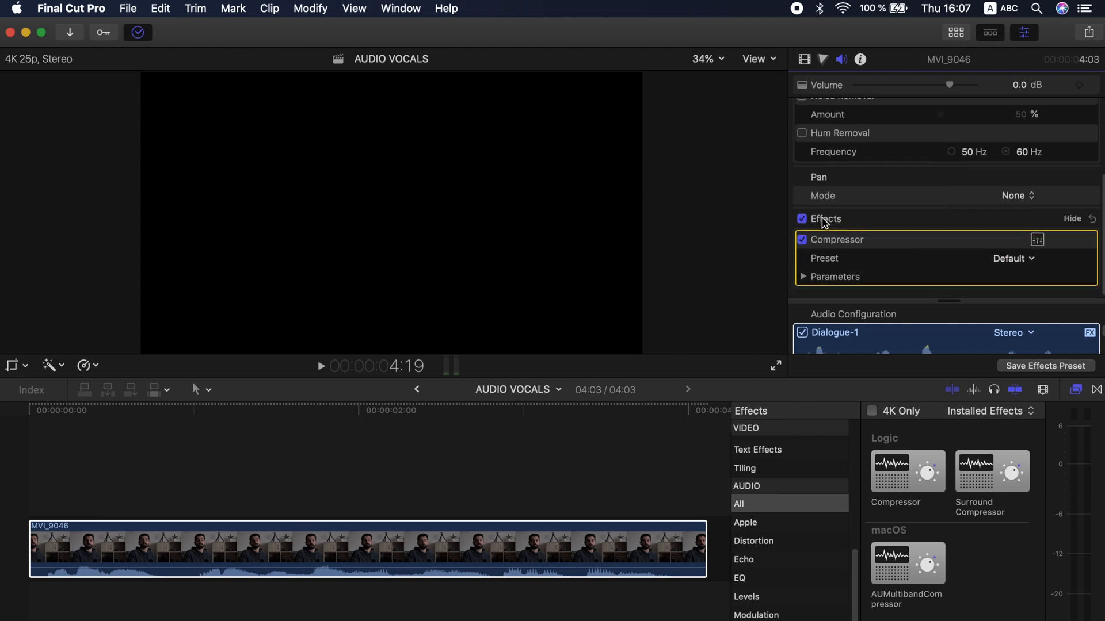
pyautogui.moveTo(924, 254)
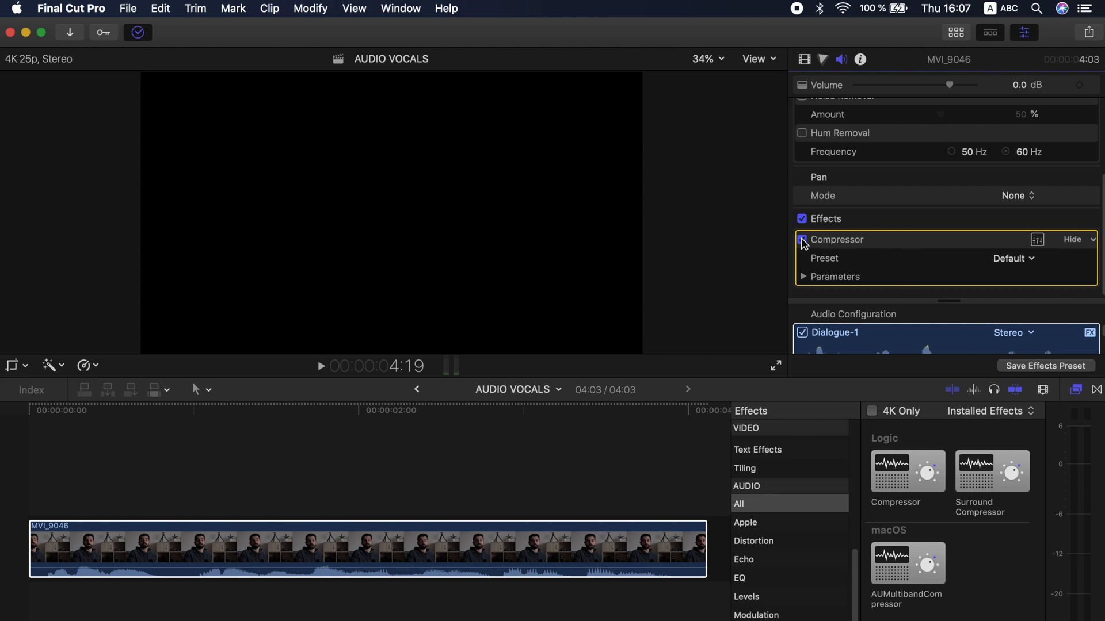
# Step: Bypass and re-enable the Compressor twice to compare the sound, leaving it enabled
pyautogui.click(802, 239)
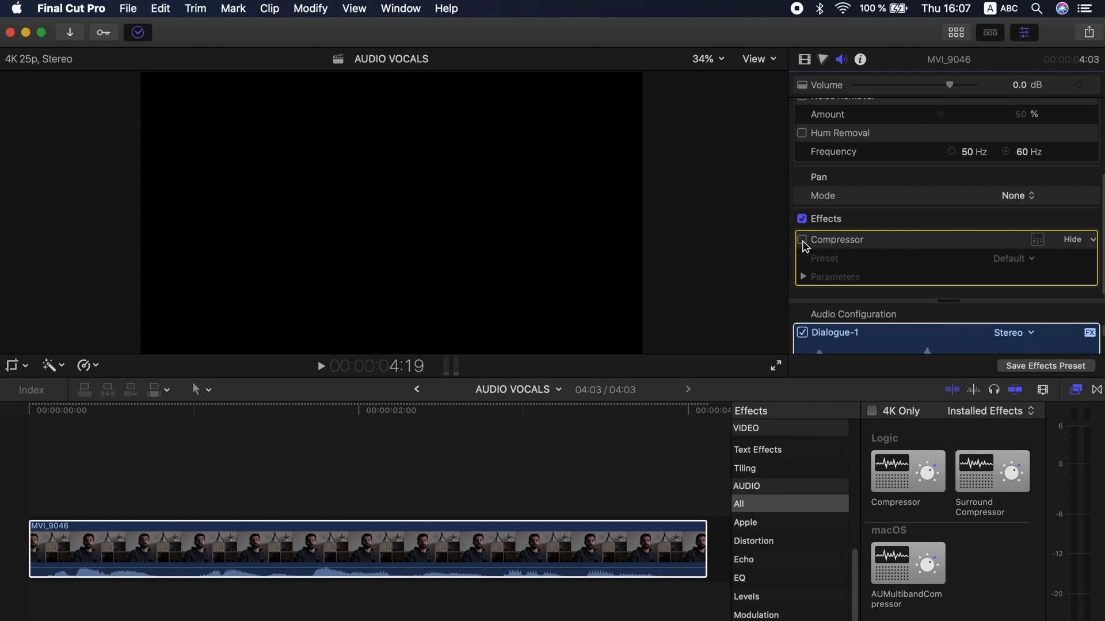
pyautogui.click(802, 218)
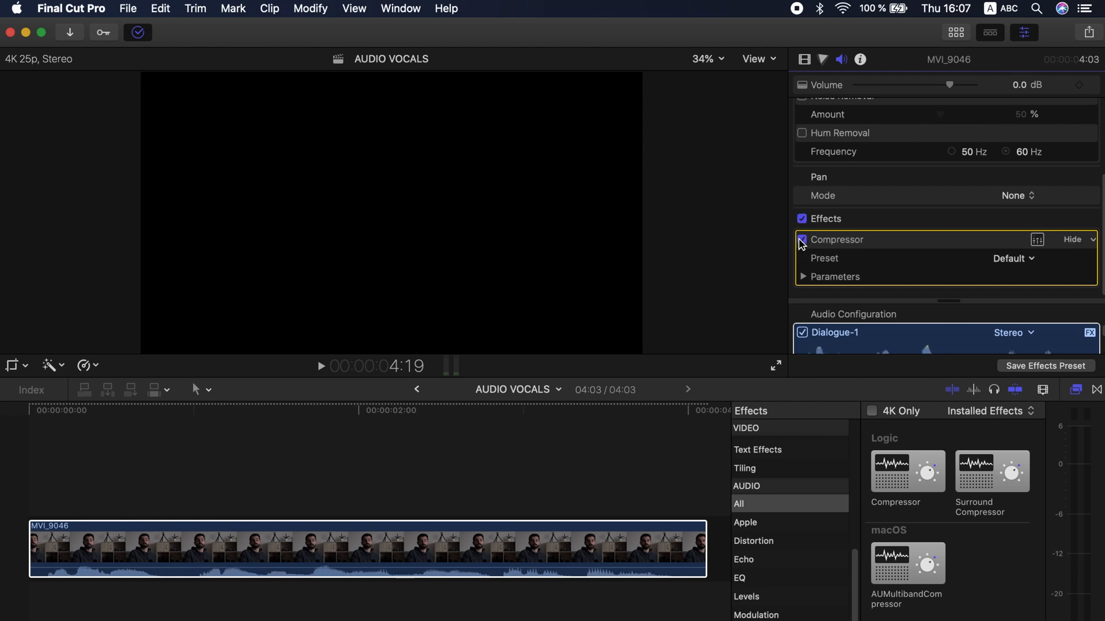
pyautogui.click(800, 240)
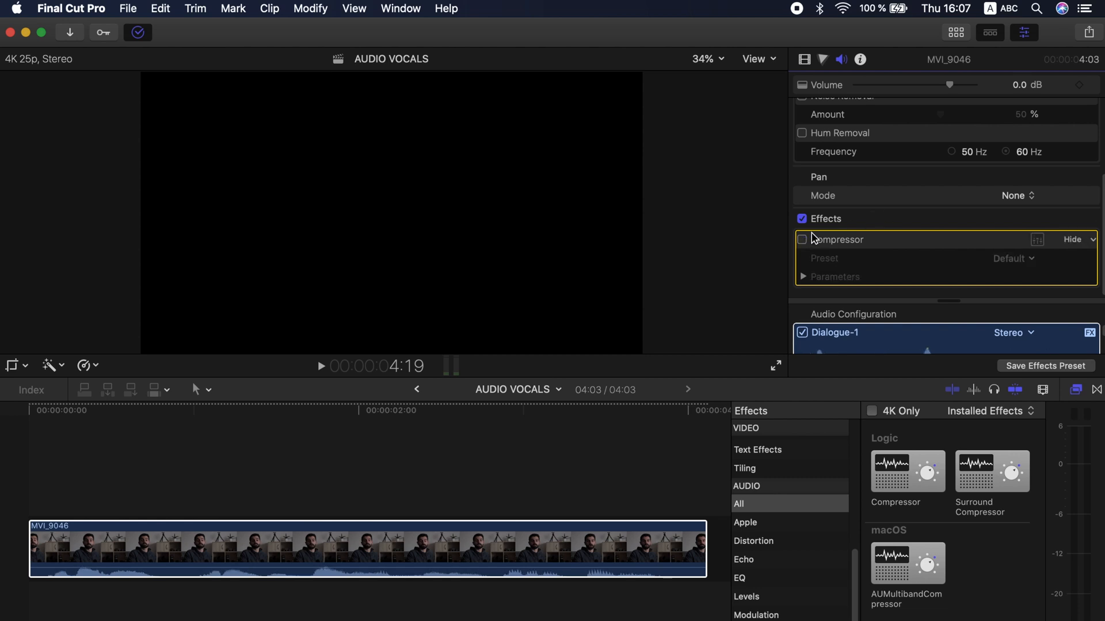
pyautogui.click(802, 239)
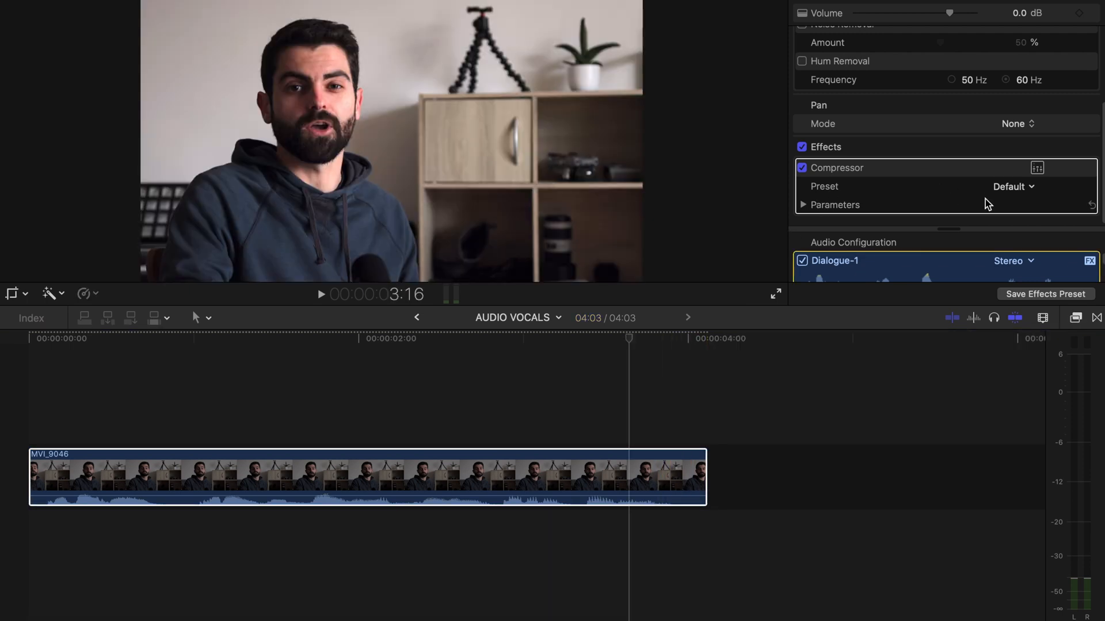
pyautogui.click(1013, 186)
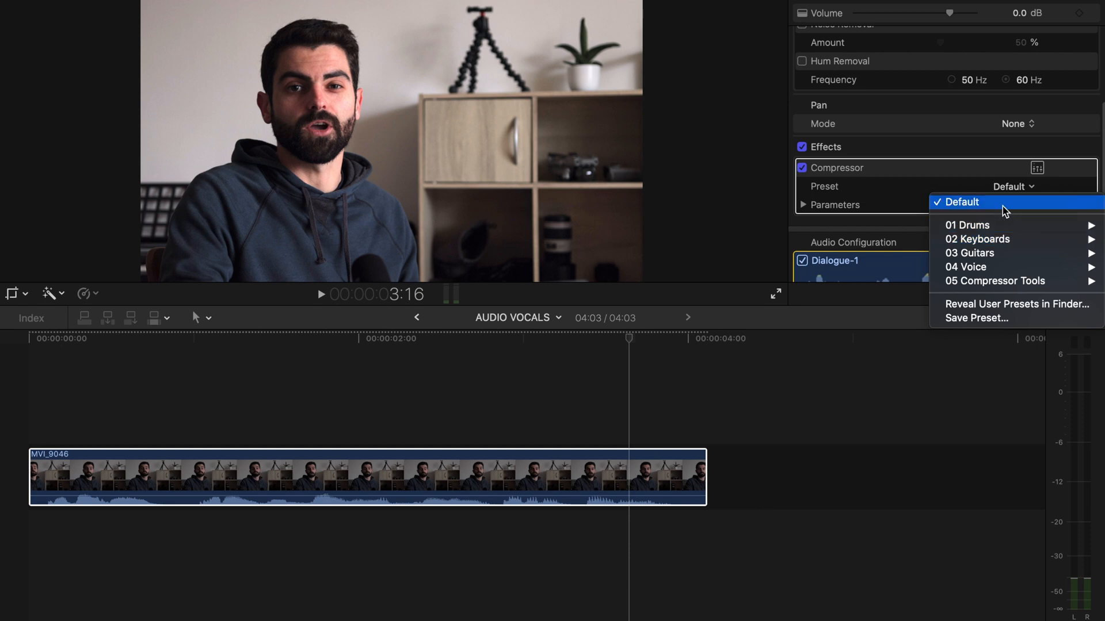
pyautogui.click(957, 203)
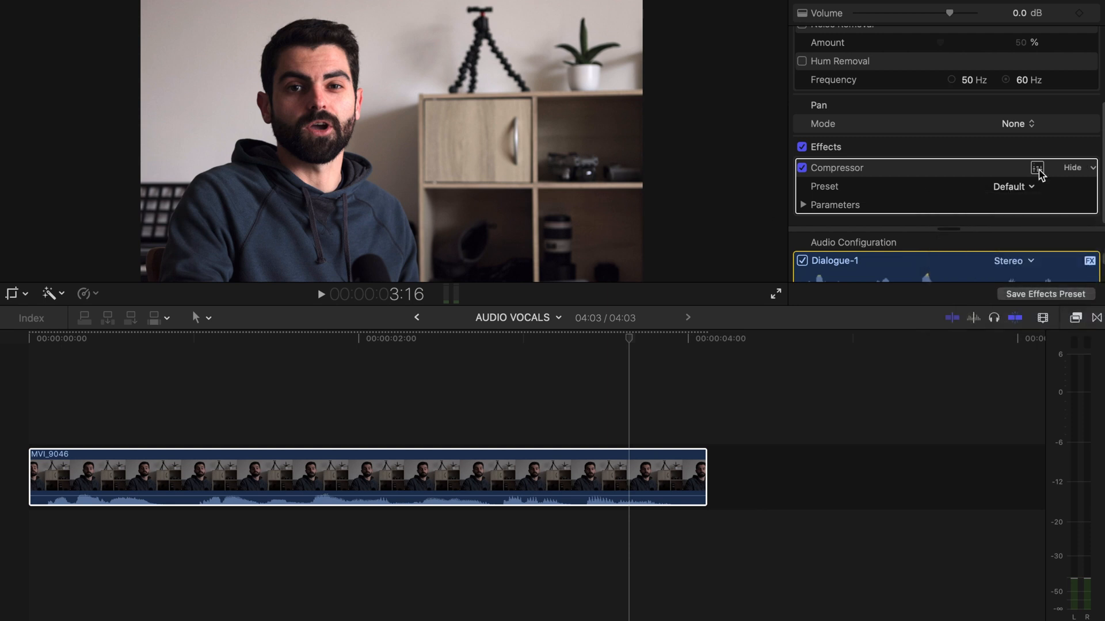
pyautogui.click(1036, 168)
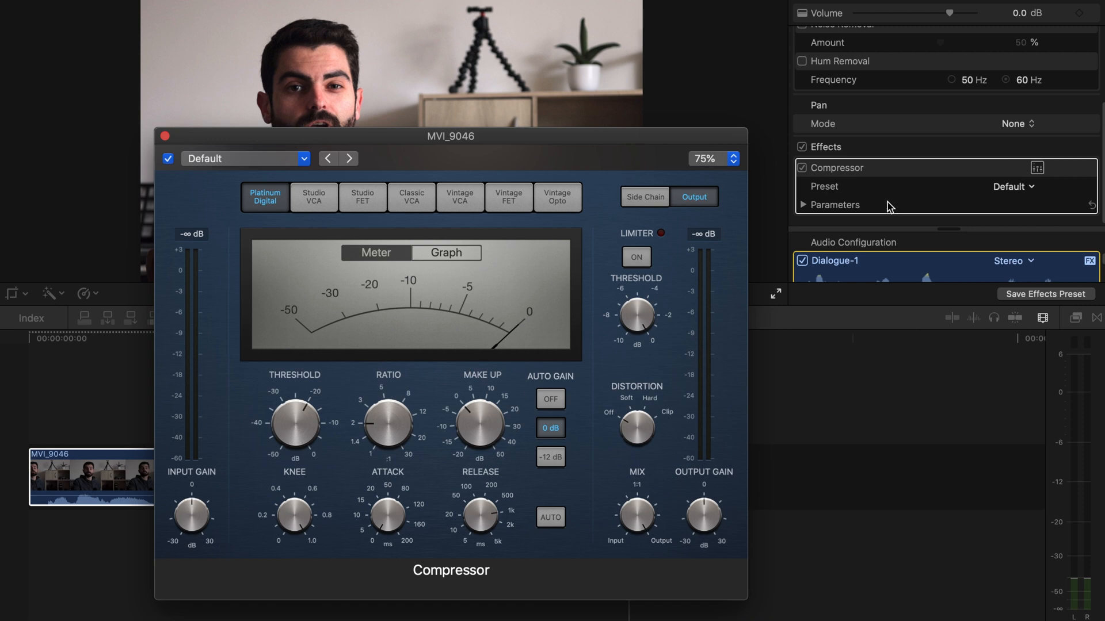
pyautogui.moveTo(855, 206)
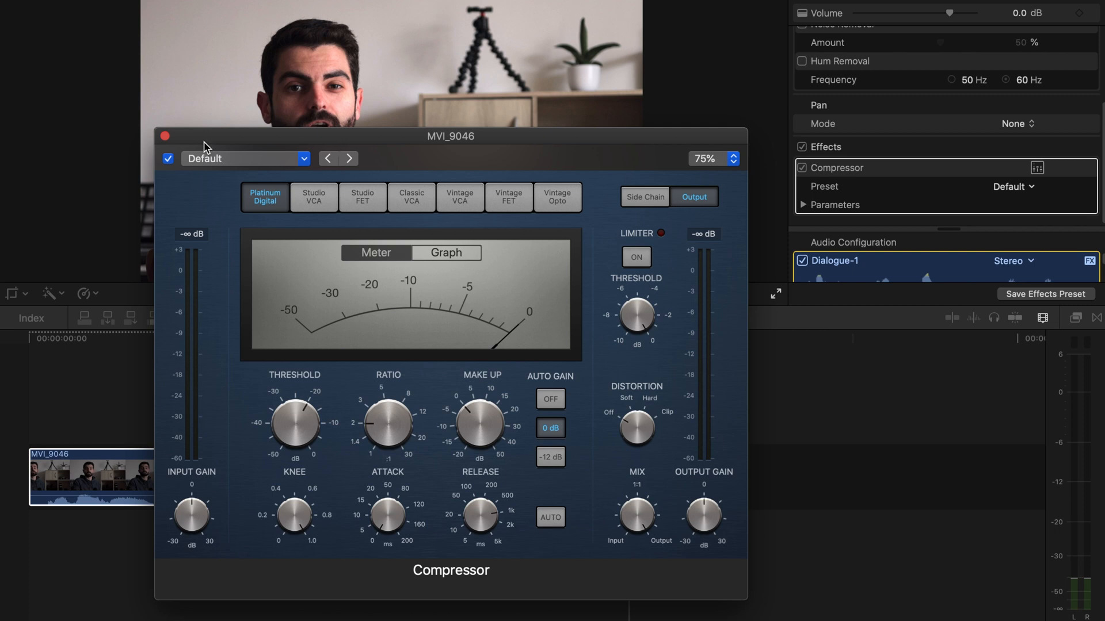
pyautogui.click(165, 135)
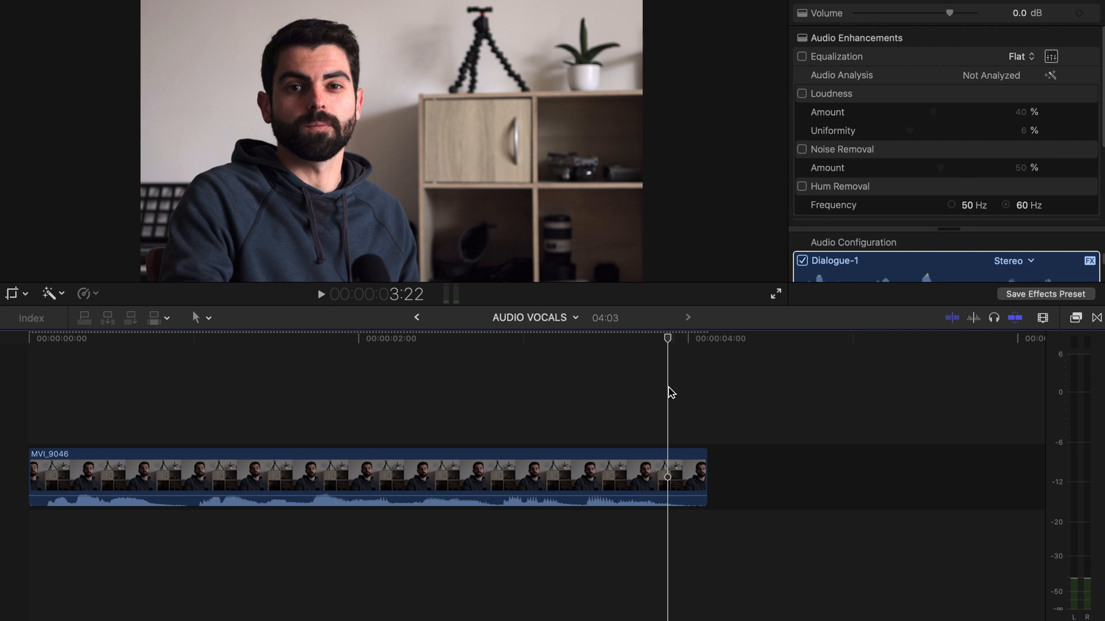
# Step: Find Channel EQ via 'channel e', apply it to the vocal clip and re-enable its effects
pyautogui.click(1075, 318)
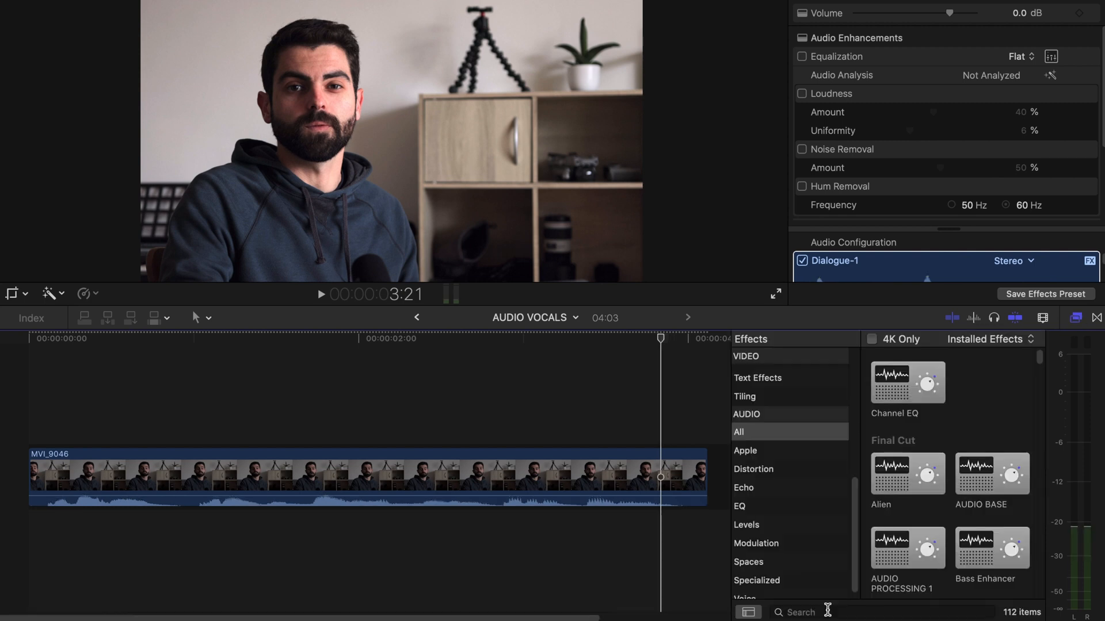
pyautogui.write('channel e')
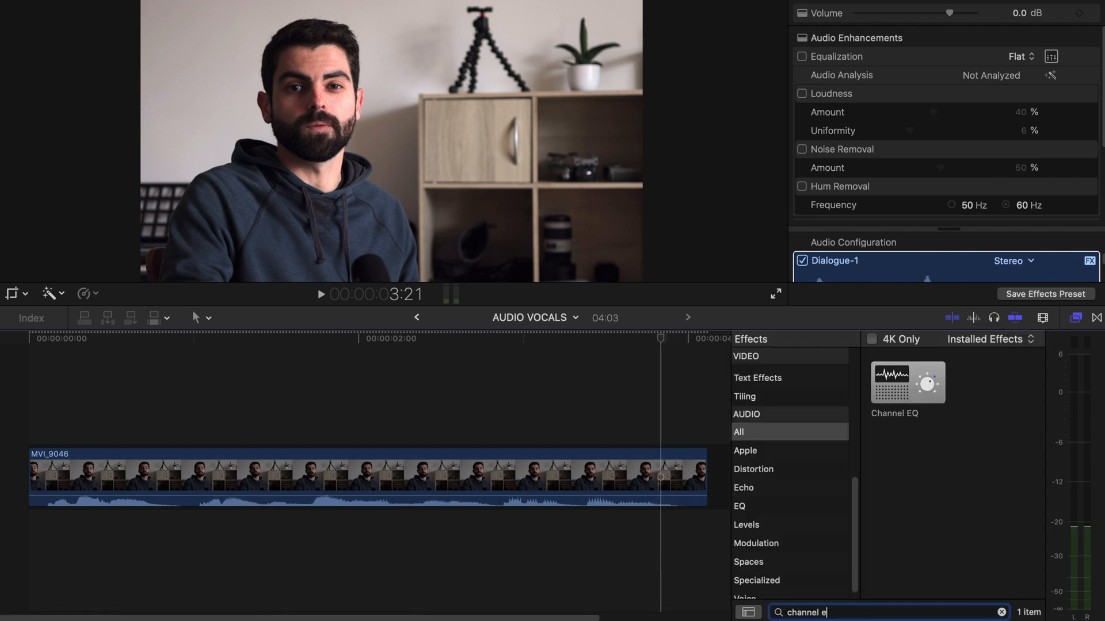
pyautogui.moveTo(908, 382); pyautogui.dragTo(530, 482)
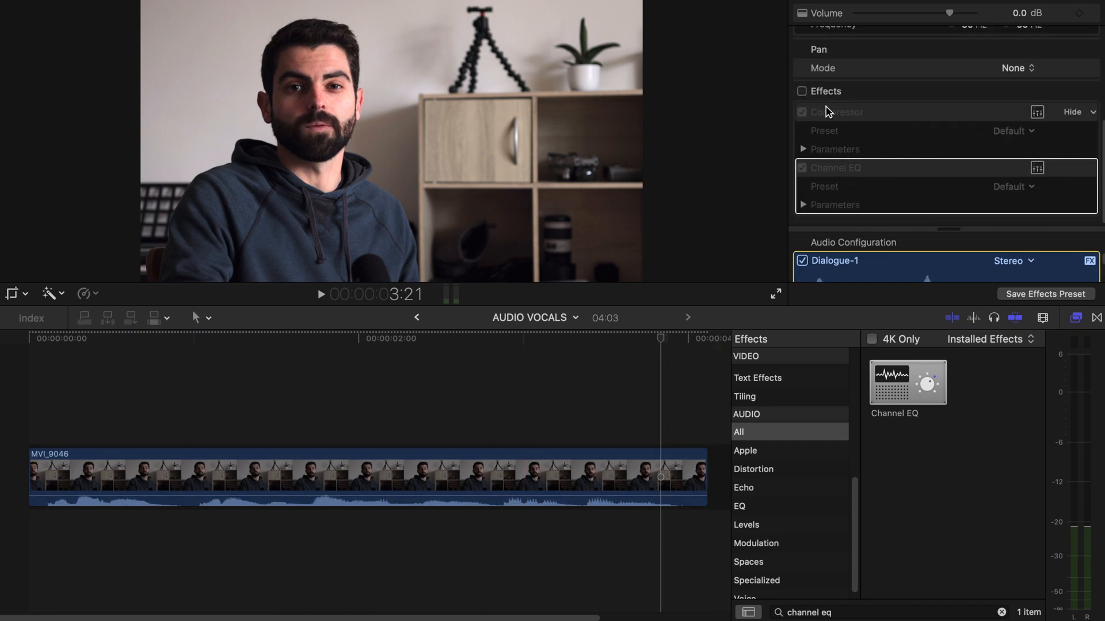
pyautogui.click(801, 91)
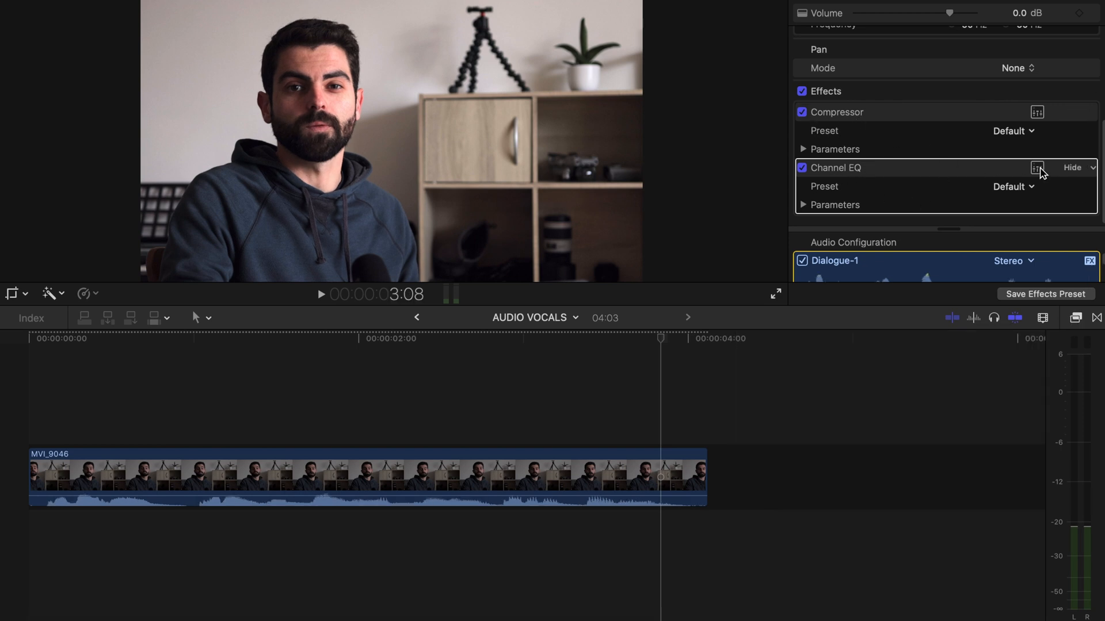
# Step: Bring up the Channel EQ's full control window from the Inspector
pyautogui.click(1035, 168)
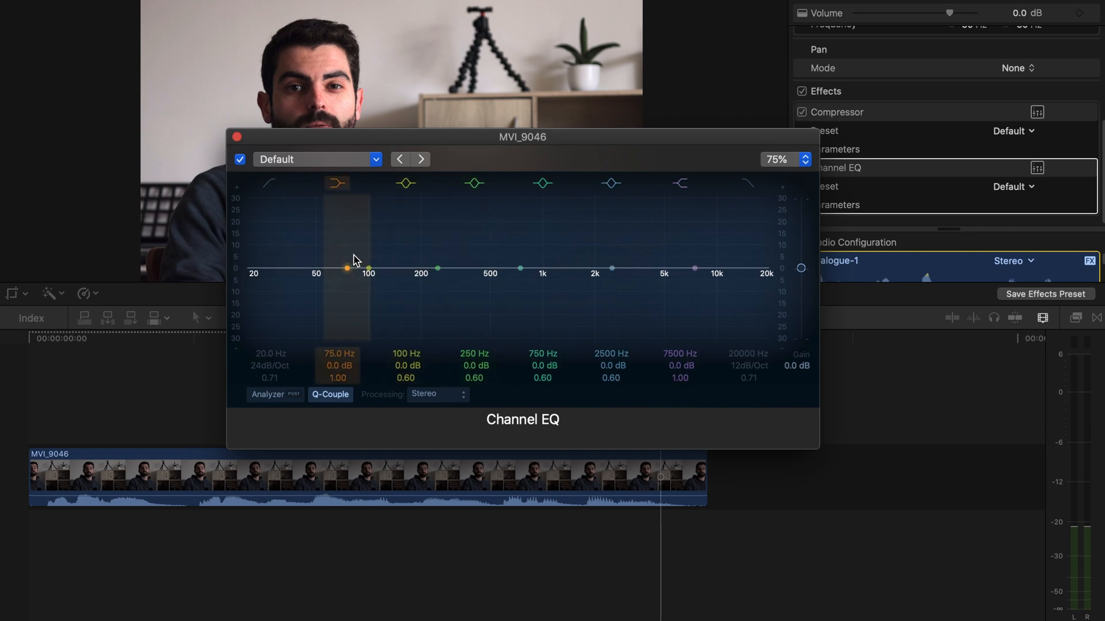
pyautogui.moveTo(302, 265)
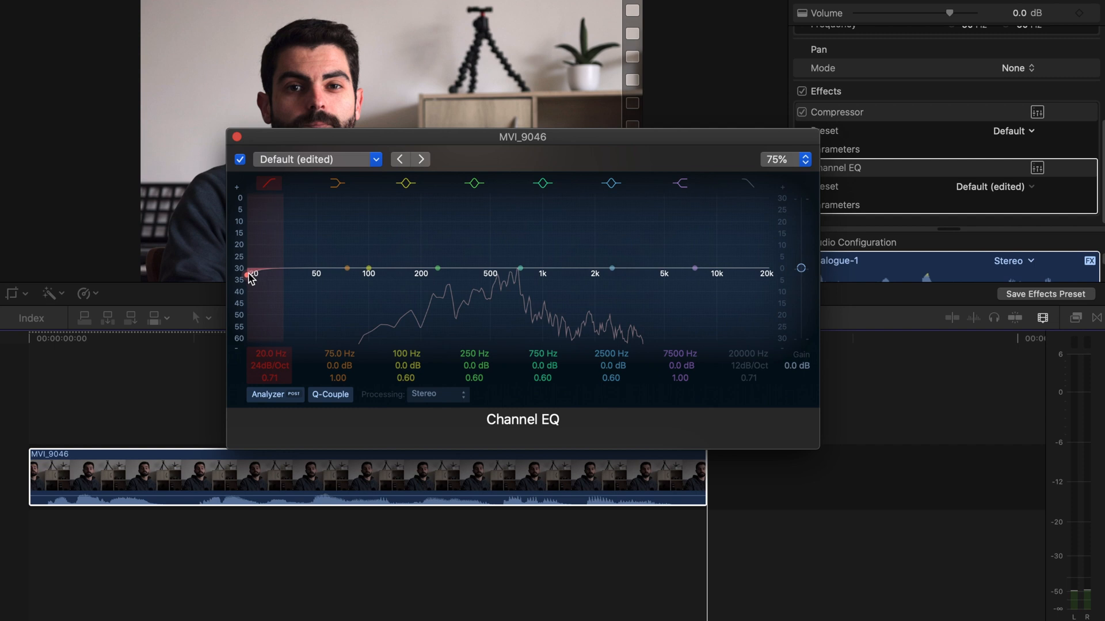
# Step: Raise the Channel EQ low cut to about 112 Hz
pyautogui.moveTo(251, 274); pyautogui.dragTo(312, 274)
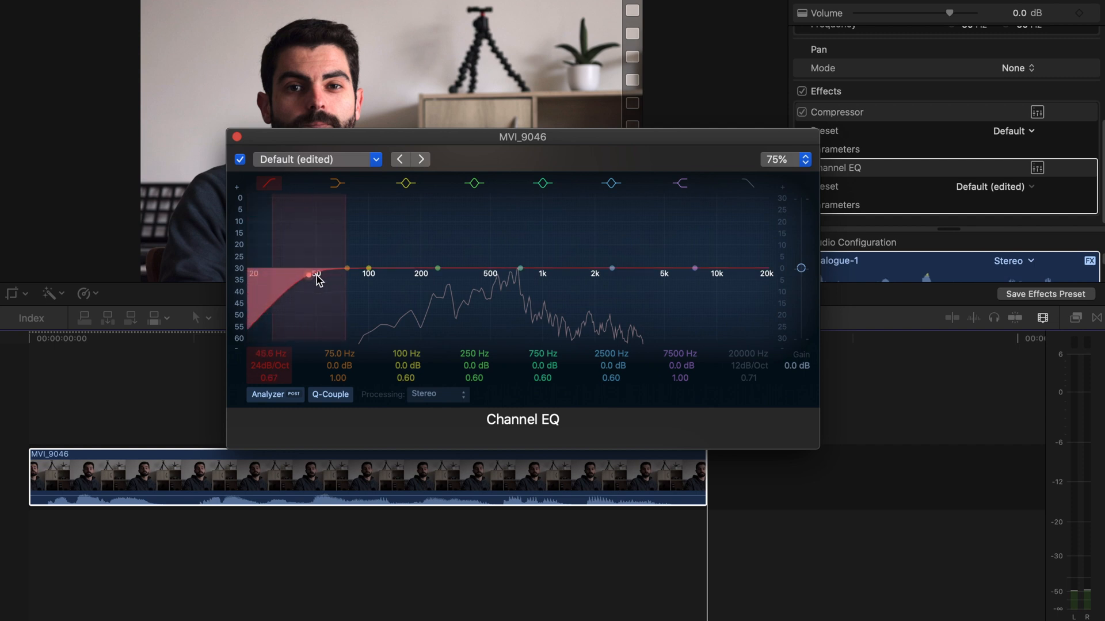
pyautogui.moveTo(315, 274); pyautogui.dragTo(369, 274)
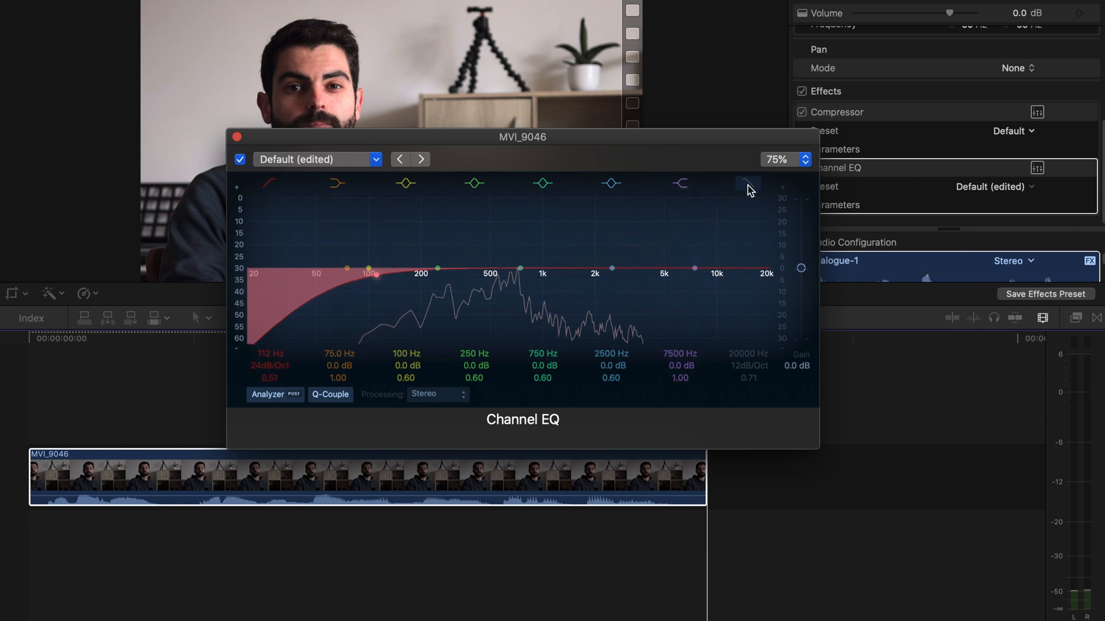
# Step: Enable the high cut band and pull it down to roughly 3000 Hz
pyautogui.click(747, 183)
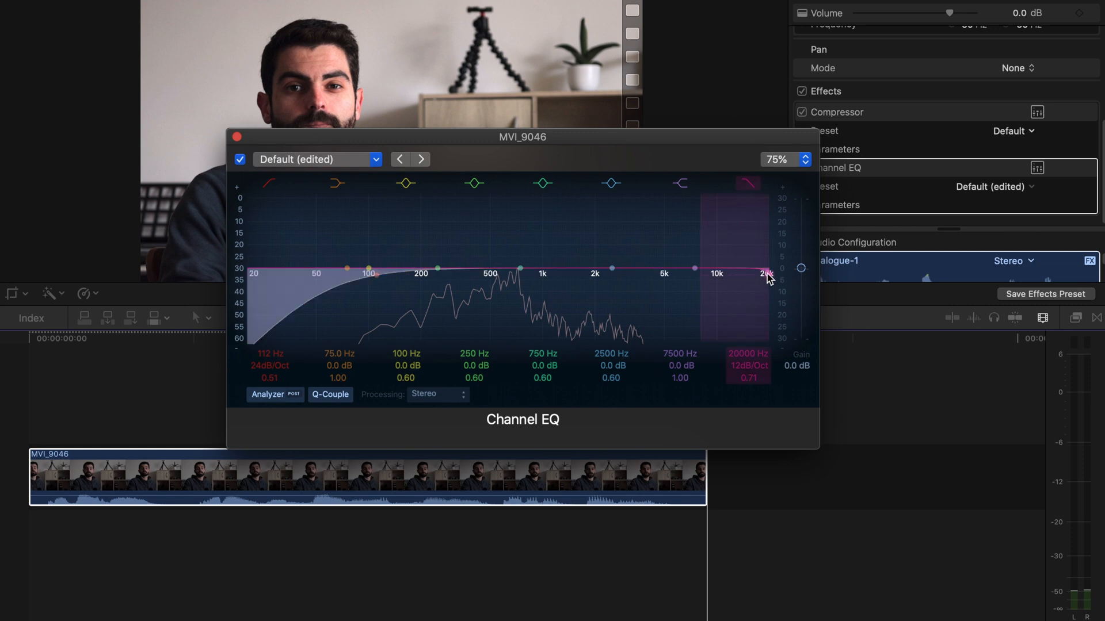
pyautogui.moveTo(766, 274); pyautogui.dragTo(620, 286)
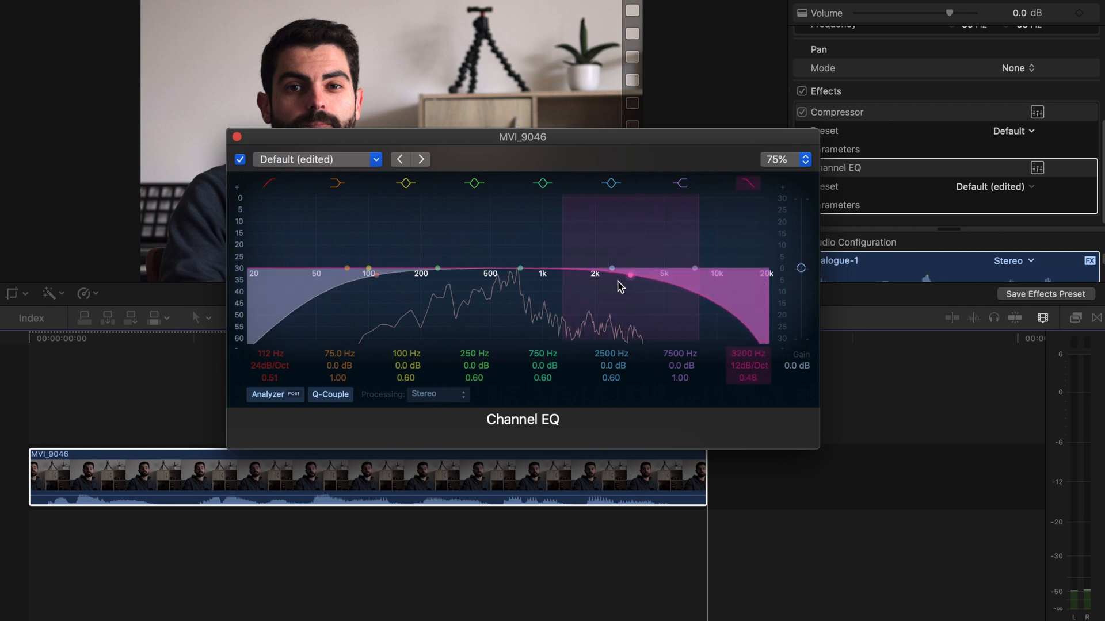
pyautogui.moveTo(615, 269); pyautogui.dragTo(627, 278)
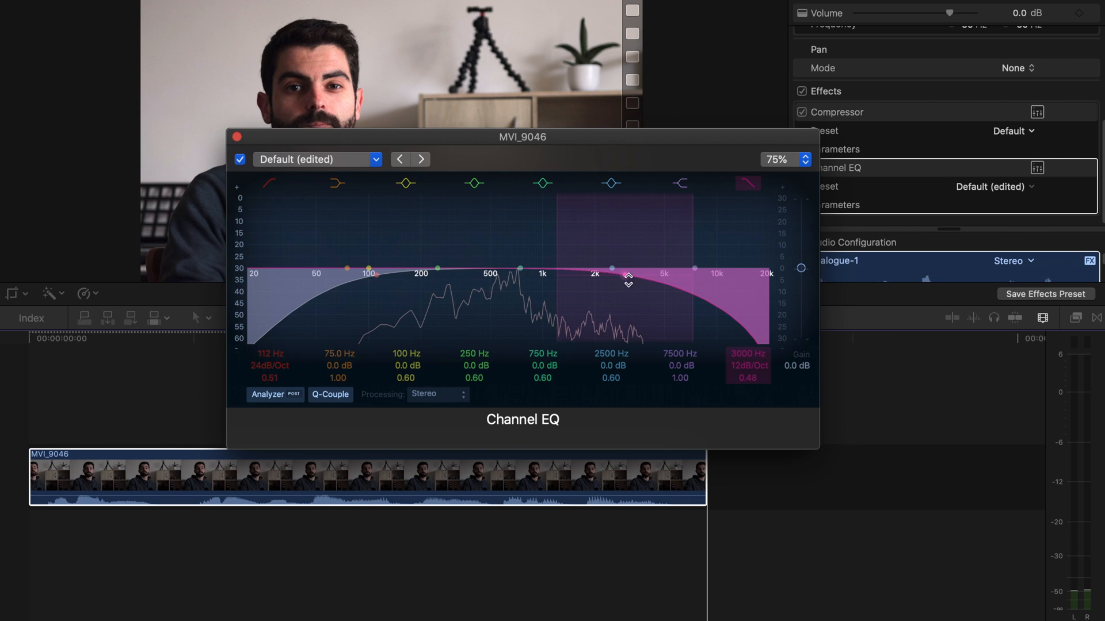
pyautogui.moveTo(627, 278); pyautogui.dragTo(639, 274)
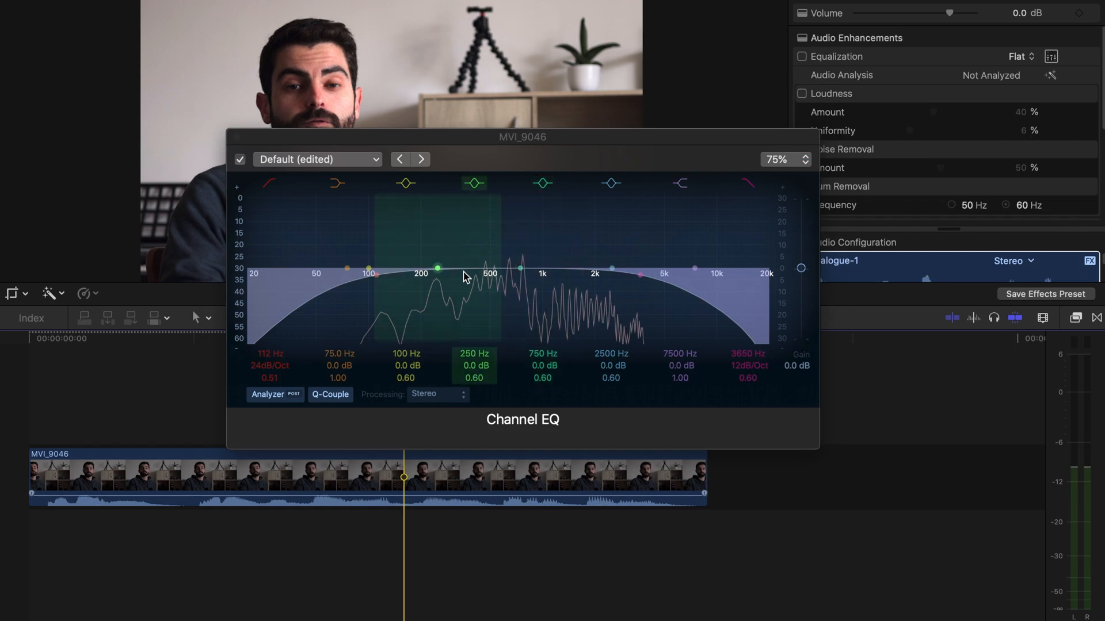
# Step: Boost the low band to 118 Hz at +2.5 dB
pyautogui.click(542, 274)
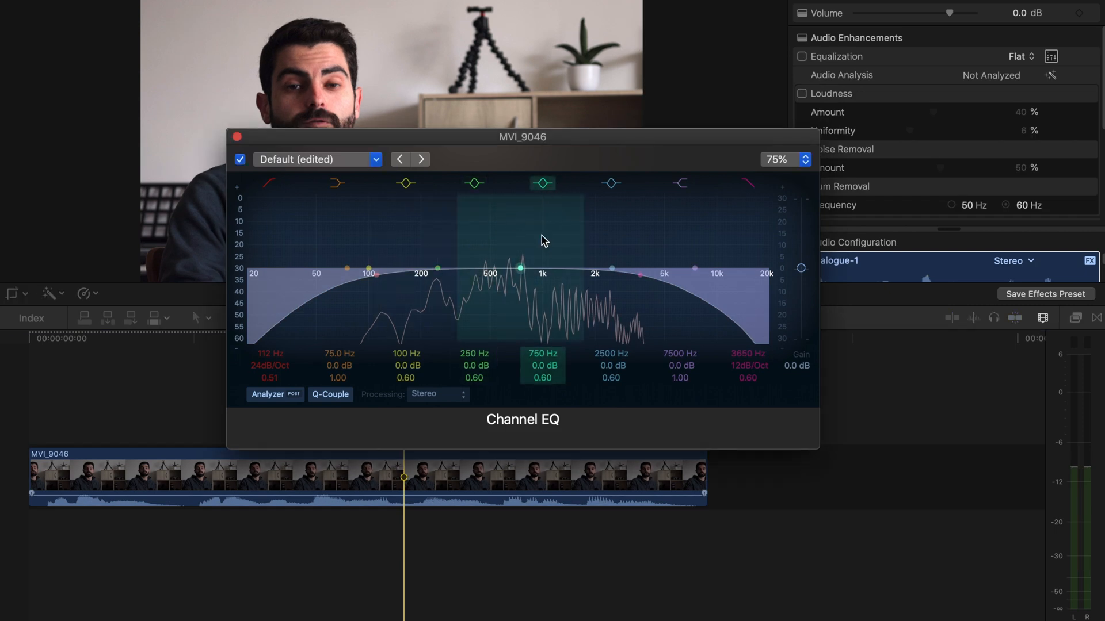
pyautogui.click(366, 270)
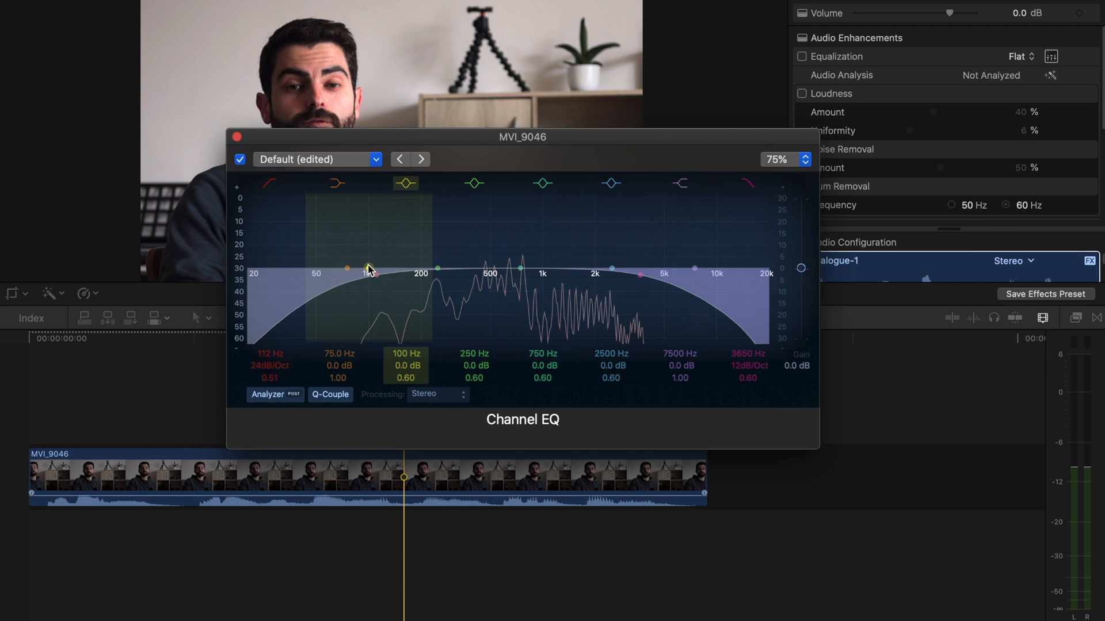
pyautogui.moveTo(372, 271); pyautogui.dragTo(381, 262)
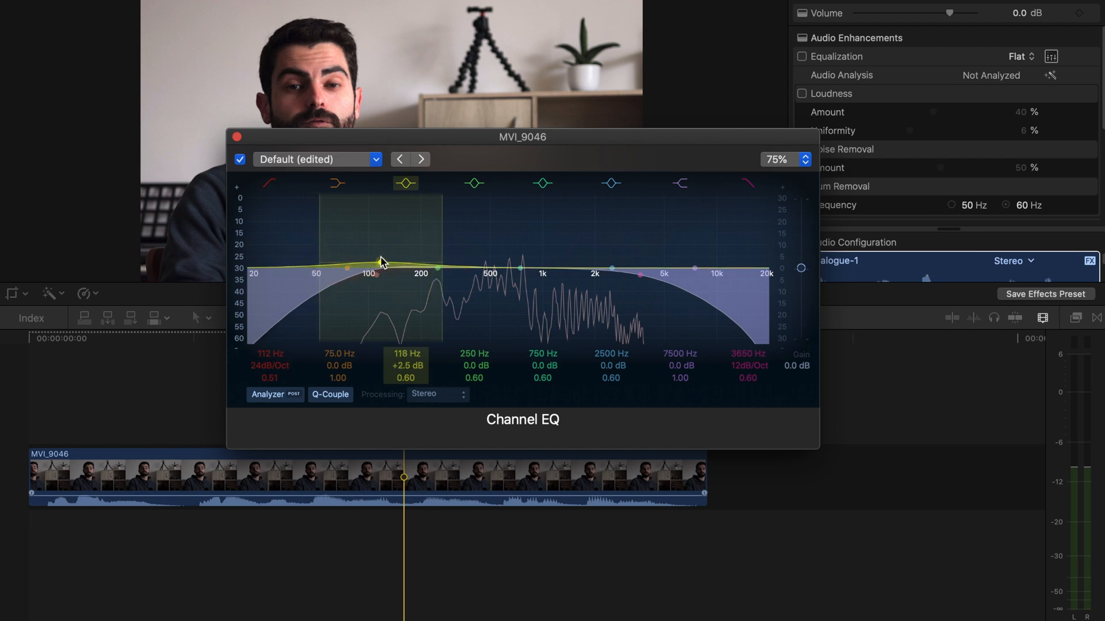
# Step: Adjust the mid bands and select the 510 Hz band for boosting
pyautogui.click(541, 185)
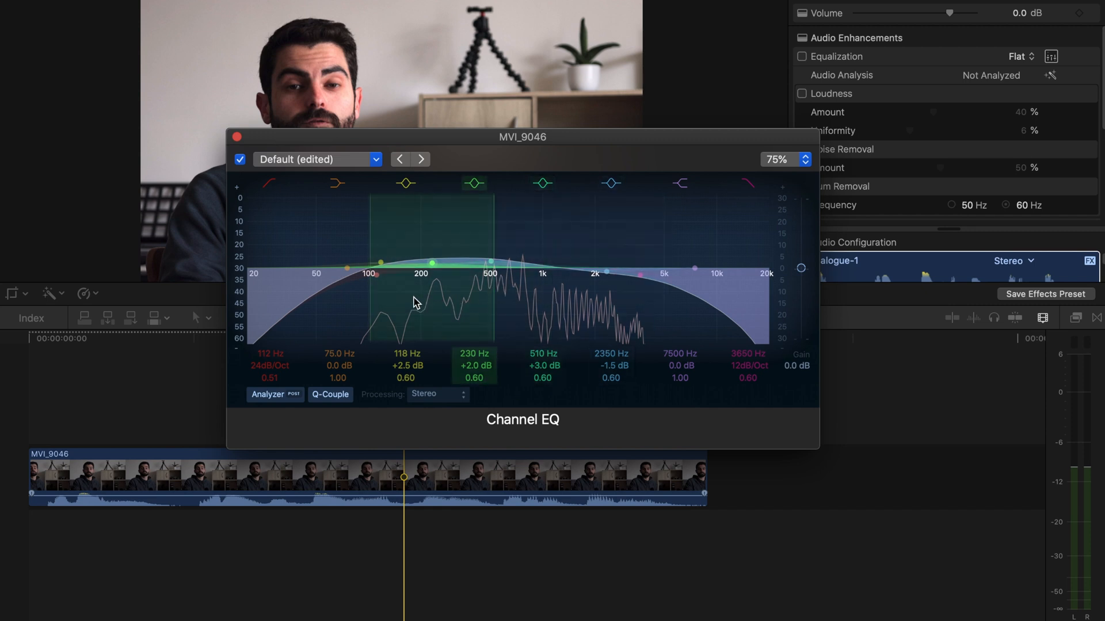
pyautogui.click(542, 183)
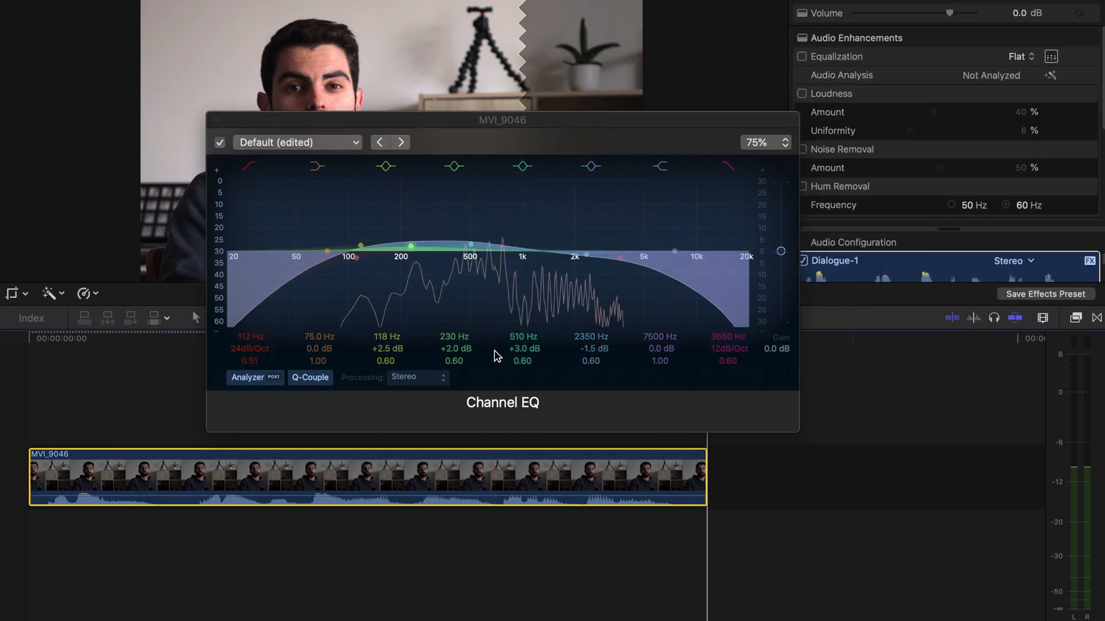
pyautogui.click(454, 166)
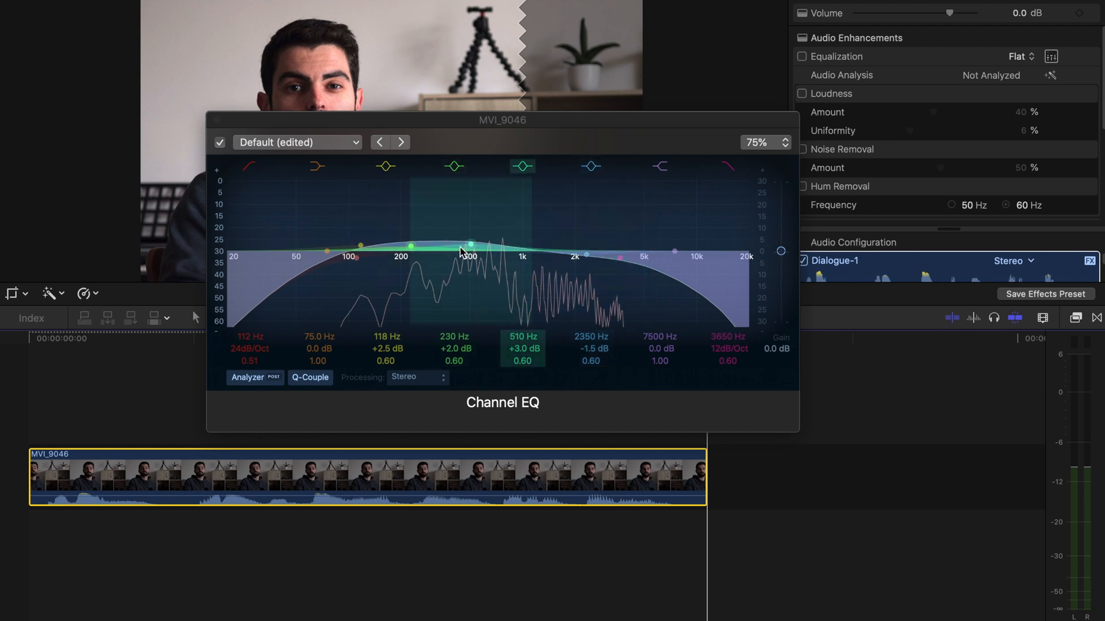
pyautogui.moveTo(495, 253)
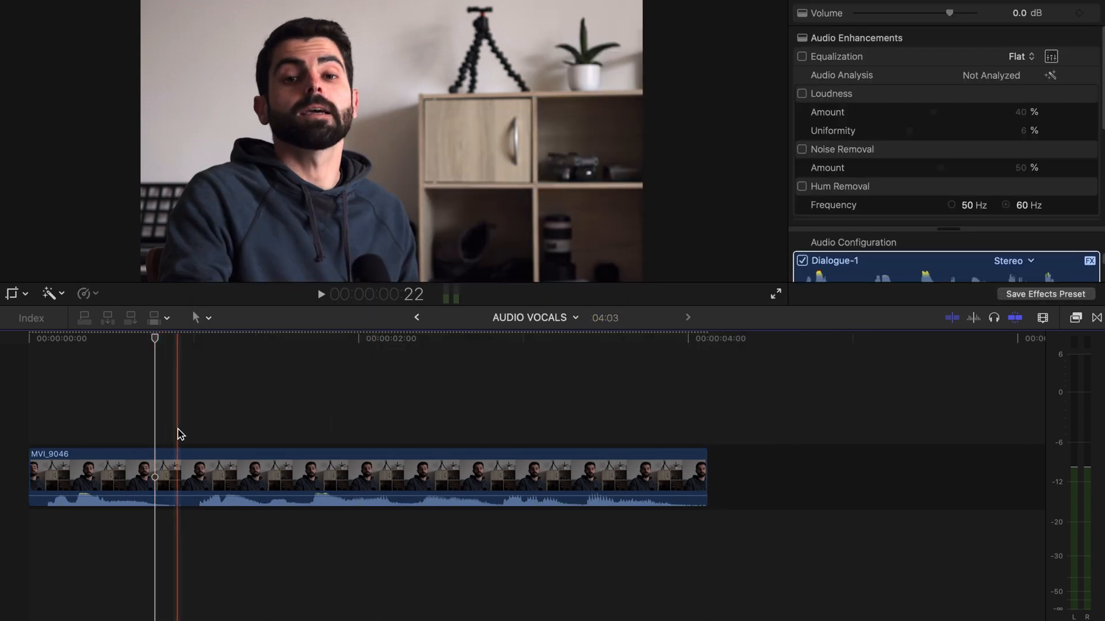
# Step: Place the playhead just after the start of the vocal clip
pyautogui.click(177, 339)
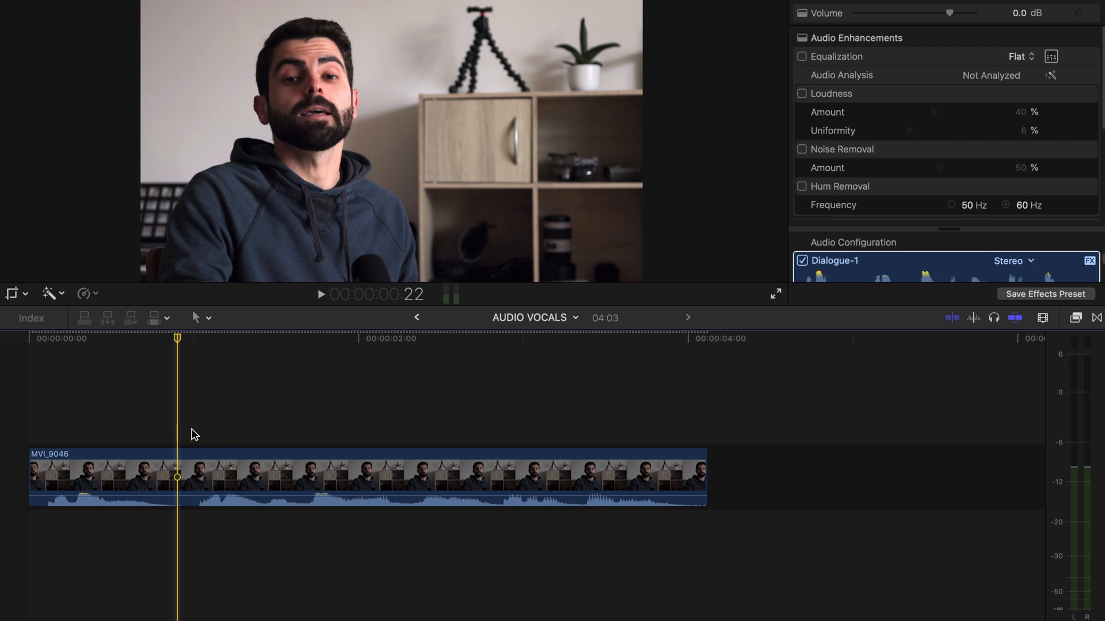
pyautogui.moveTo(316, 414)
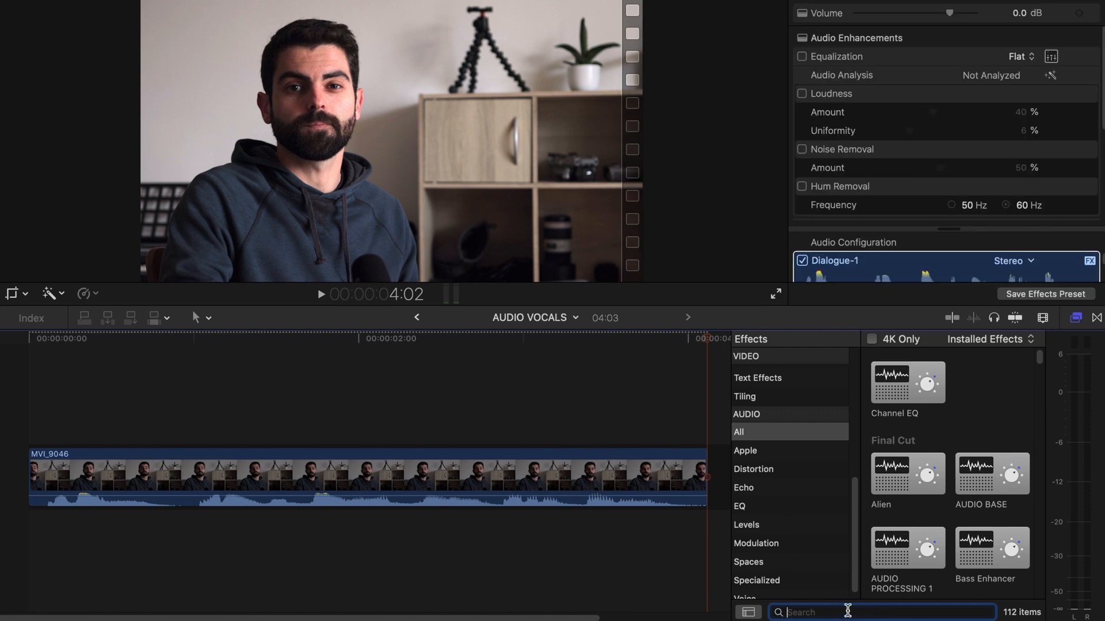
# Step: Find Noise Gate via 'noise ga' and apply it to the vocal clip
pyautogui.write('noise ga')
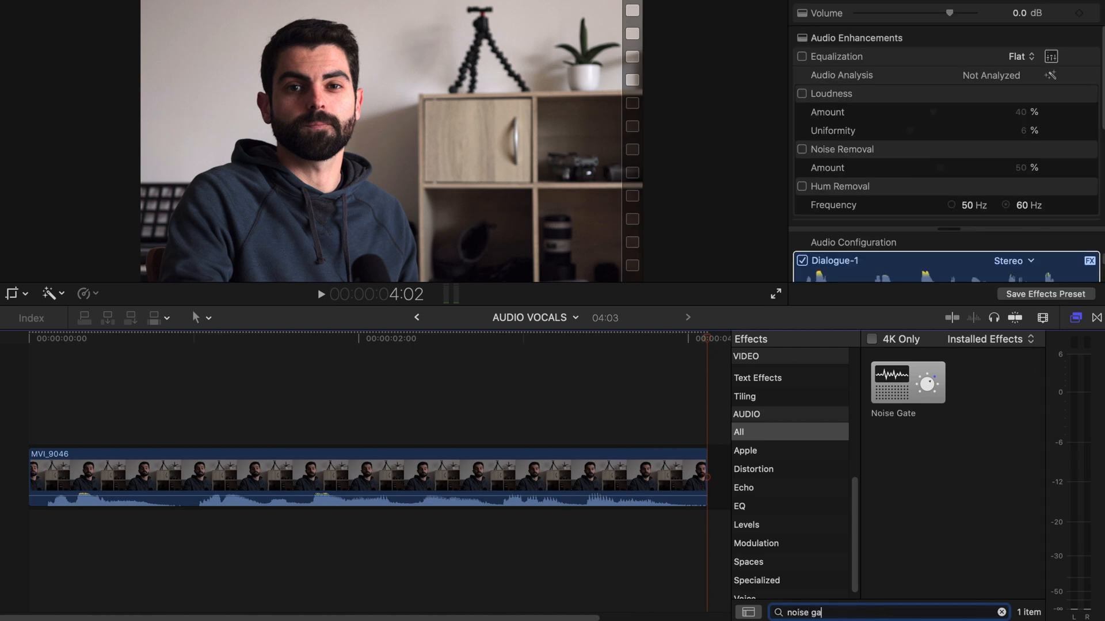
pyautogui.moveTo(907, 382); pyautogui.dragTo(545, 478)
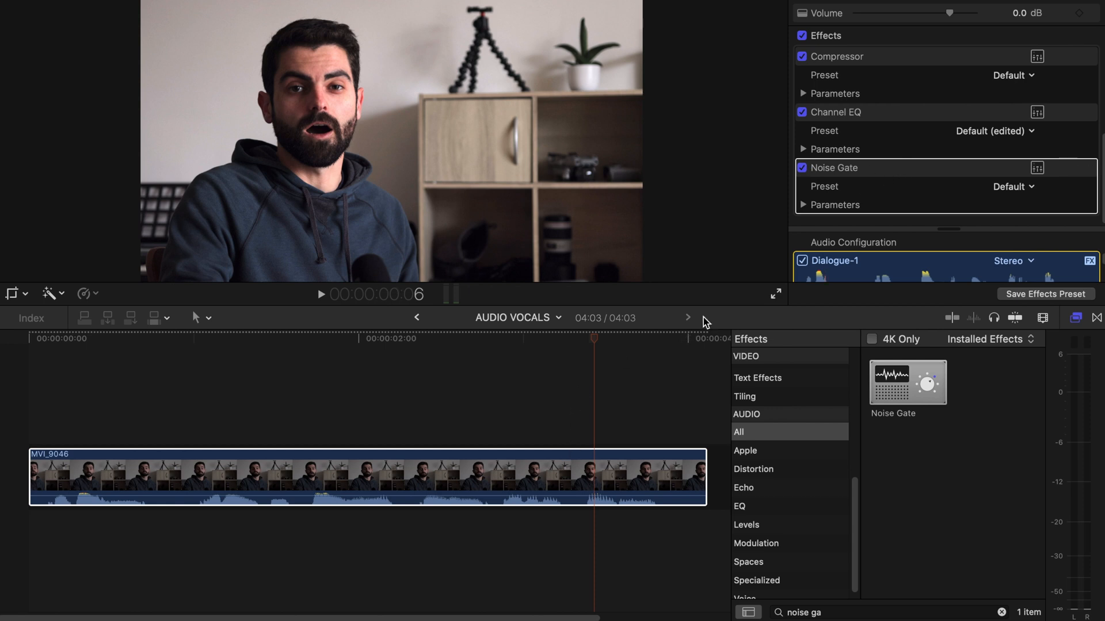
pyautogui.moveTo(617, 415)
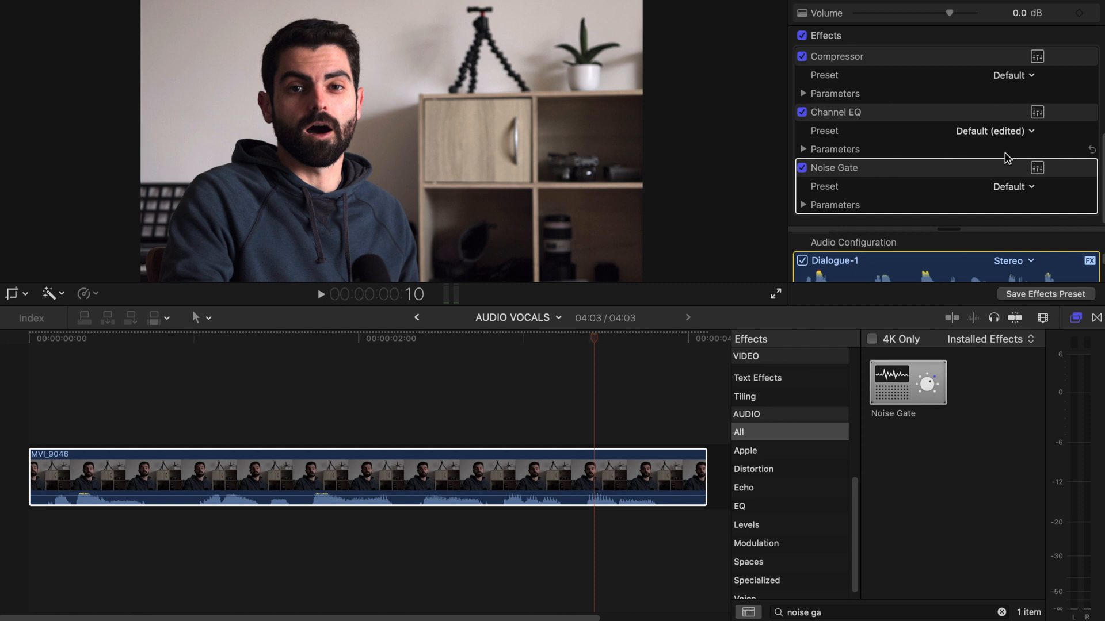
# Step: Set the Noise Gate to -40 dB threshold, 40 ms attack and about 397 ms release
pyautogui.click(1036, 168)
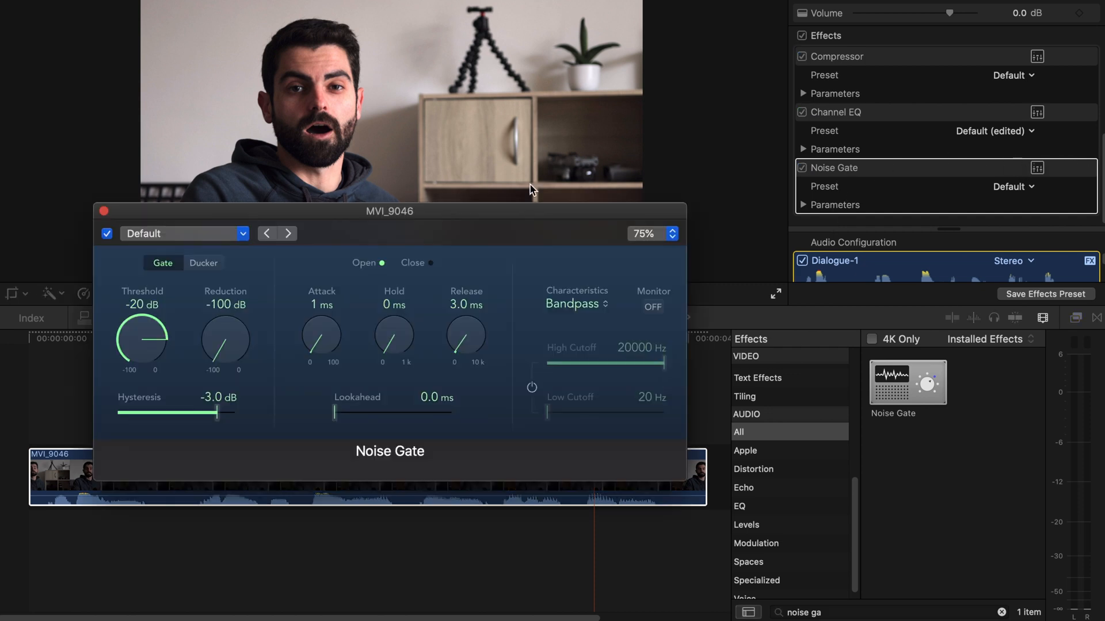
pyautogui.moveTo(389, 211); pyautogui.dragTo(442, 174)
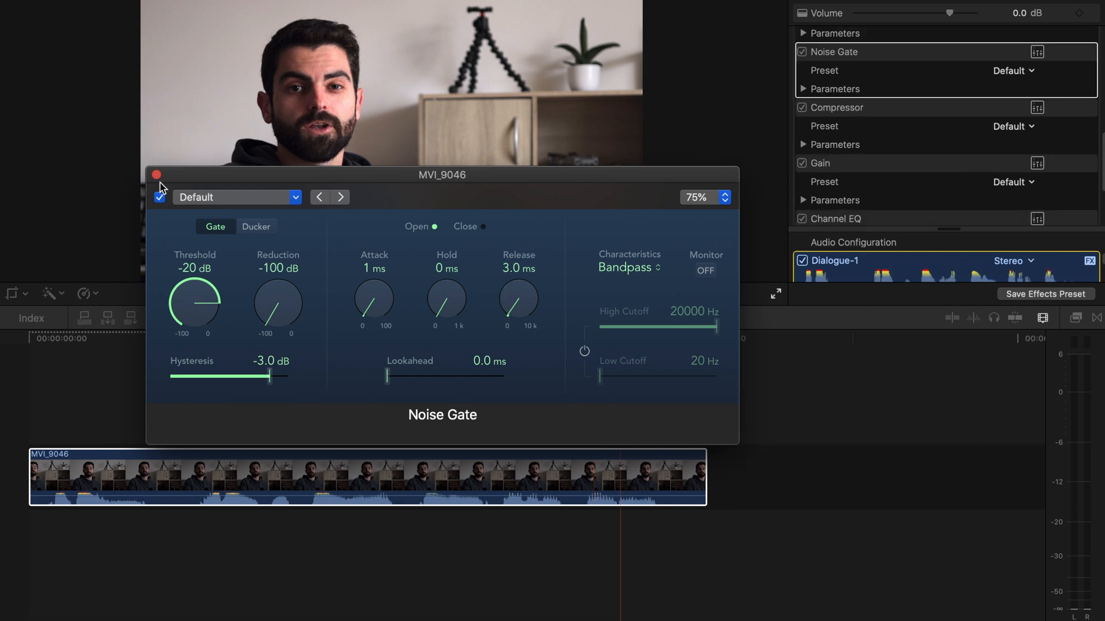
pyautogui.click(155, 175)
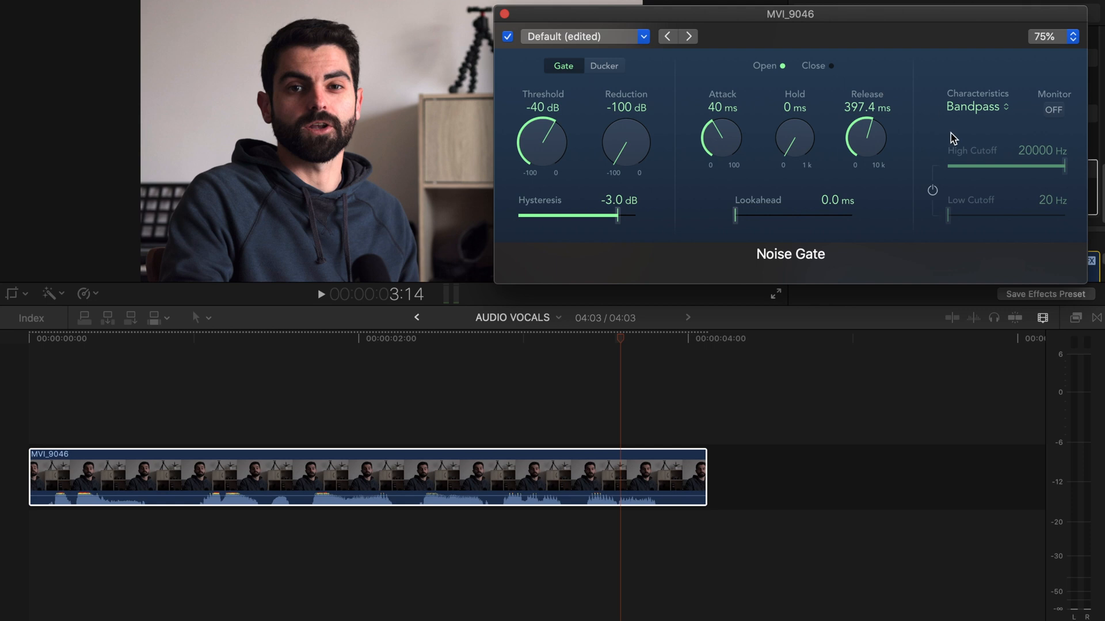
pyautogui.moveTo(869, 275)
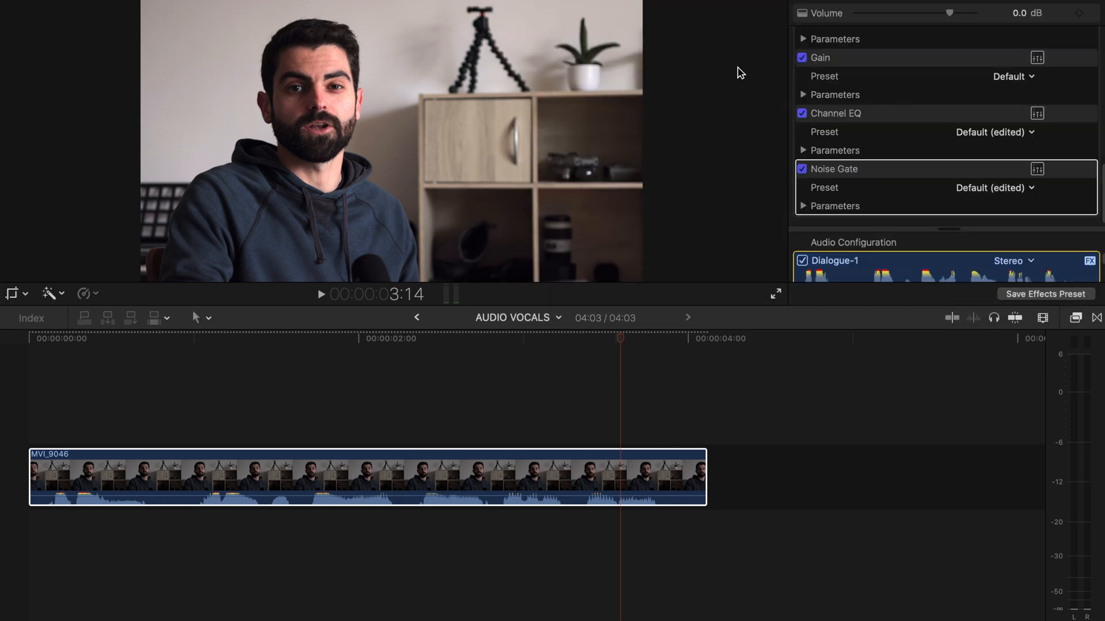
pyautogui.scroll(-3)
pyautogui.write('a')
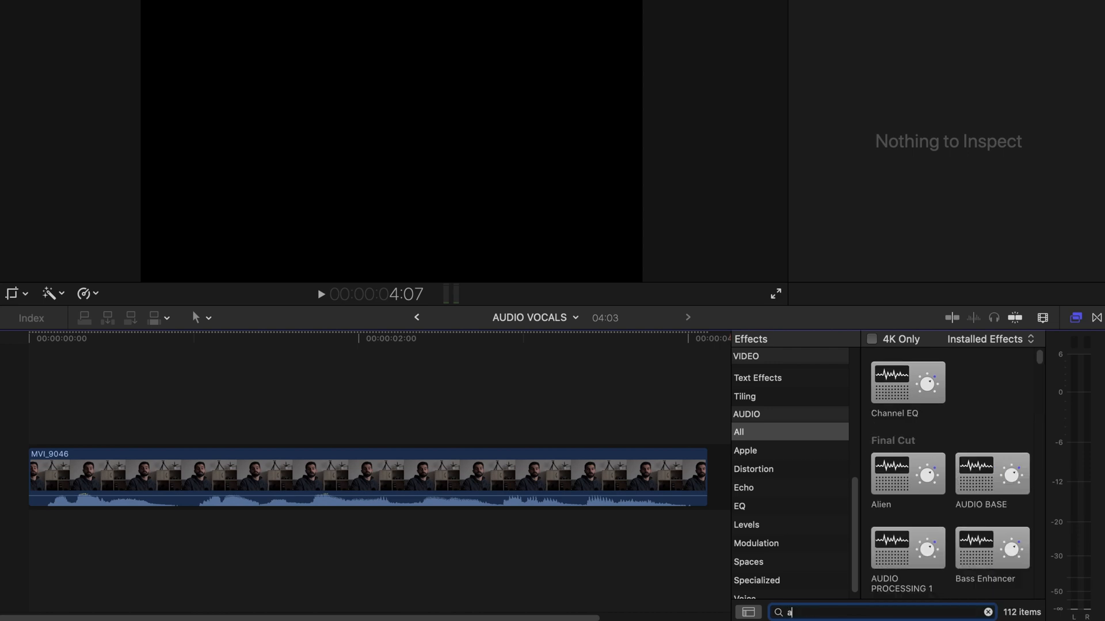
# Step: Find Adaptive Limiter via 'daptive li', apply it and adjust its Gain in the editor
pyautogui.write('daptive li')
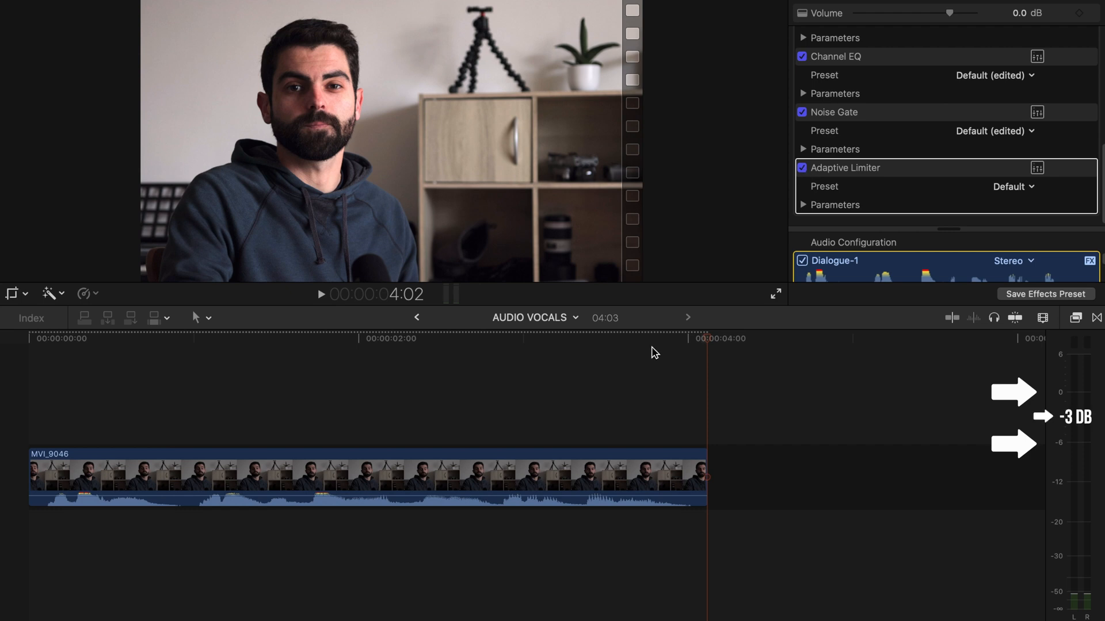
pyautogui.moveTo(914, 165)
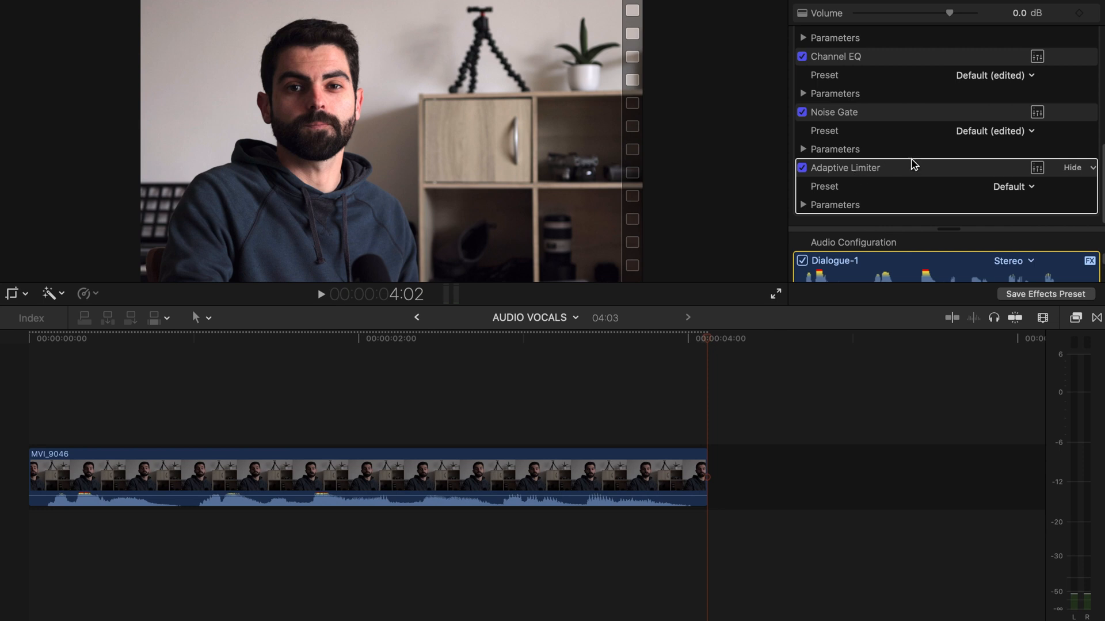
pyautogui.click(1036, 168)
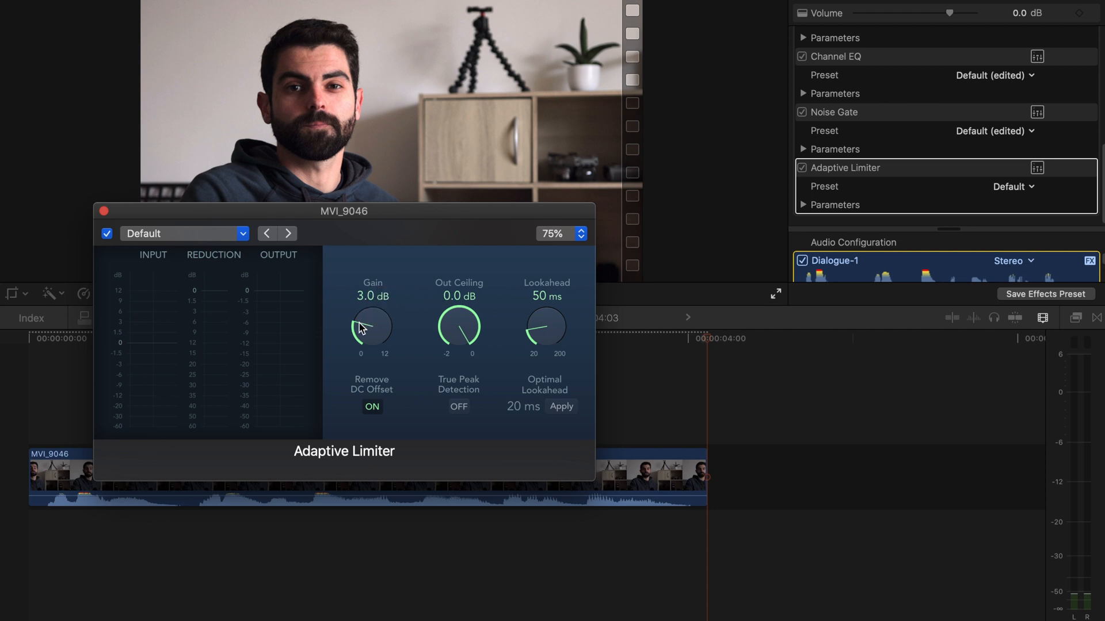
pyautogui.moveTo(372, 326); pyautogui.dragTo(359, 341)
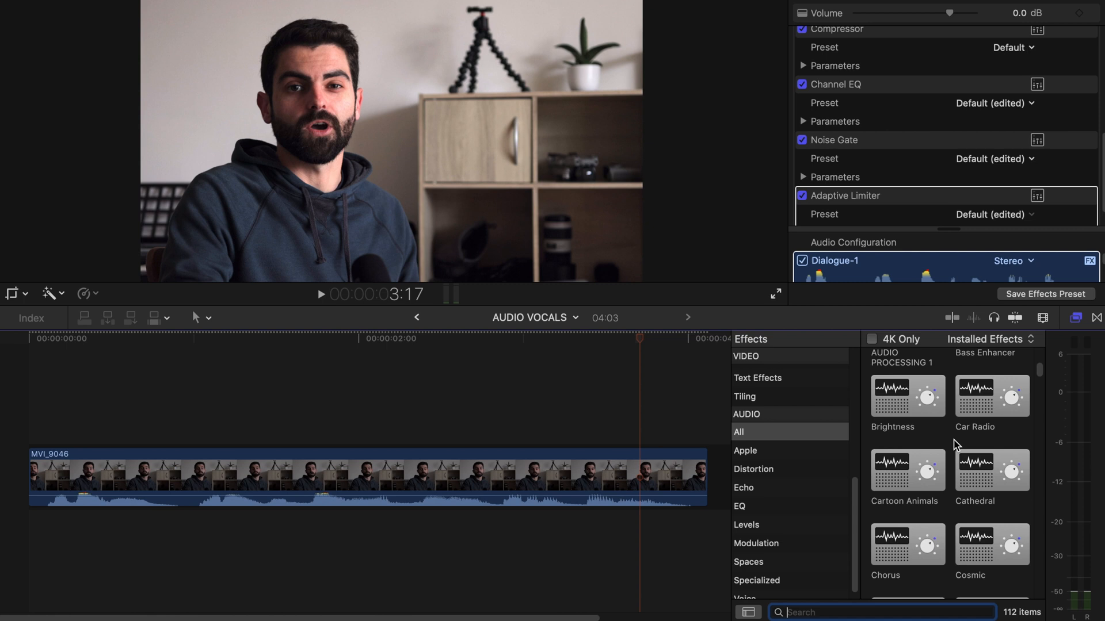
# Step: Search the Effects browser for 'pitch' and 'underwat', then browse the full list of 112 audio effects
pyautogui.scroll(-3)
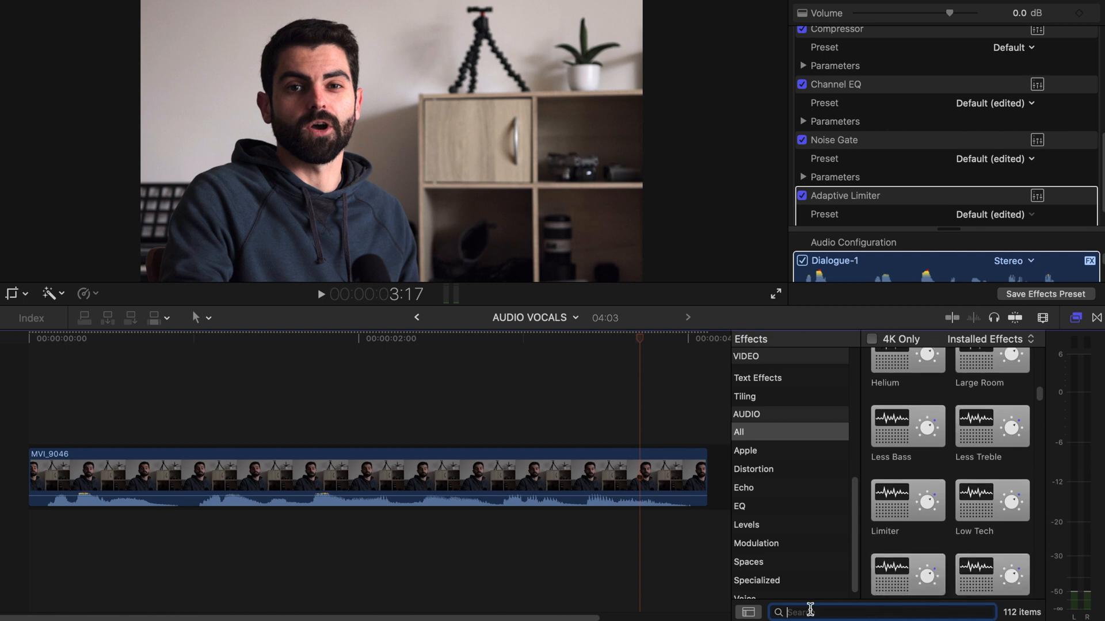
pyautogui.write('pitch')
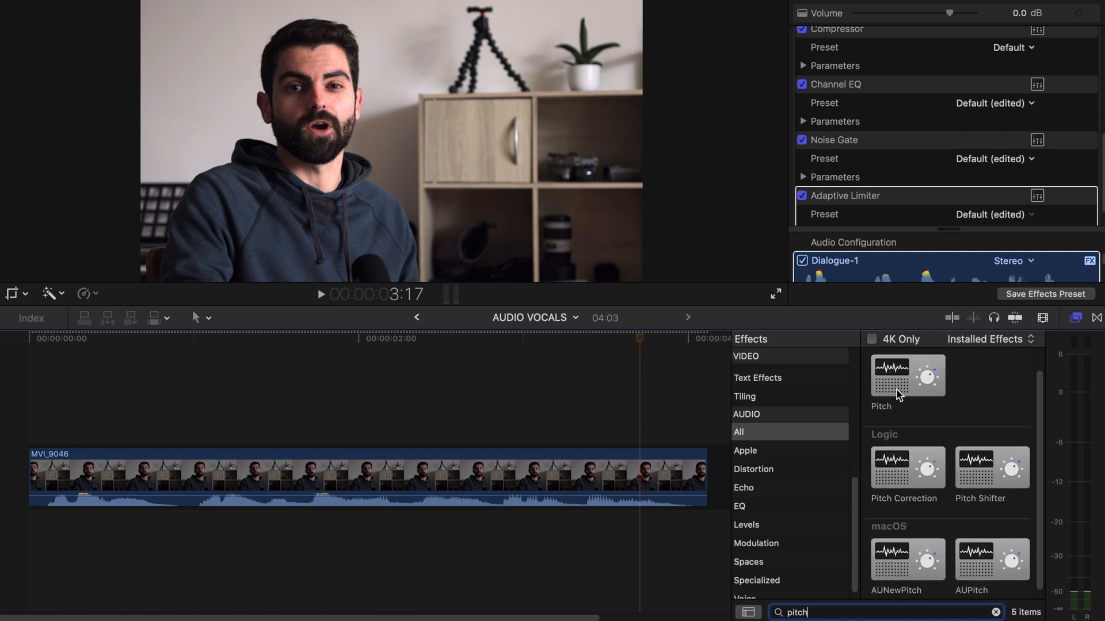
pyautogui.write('underwat')
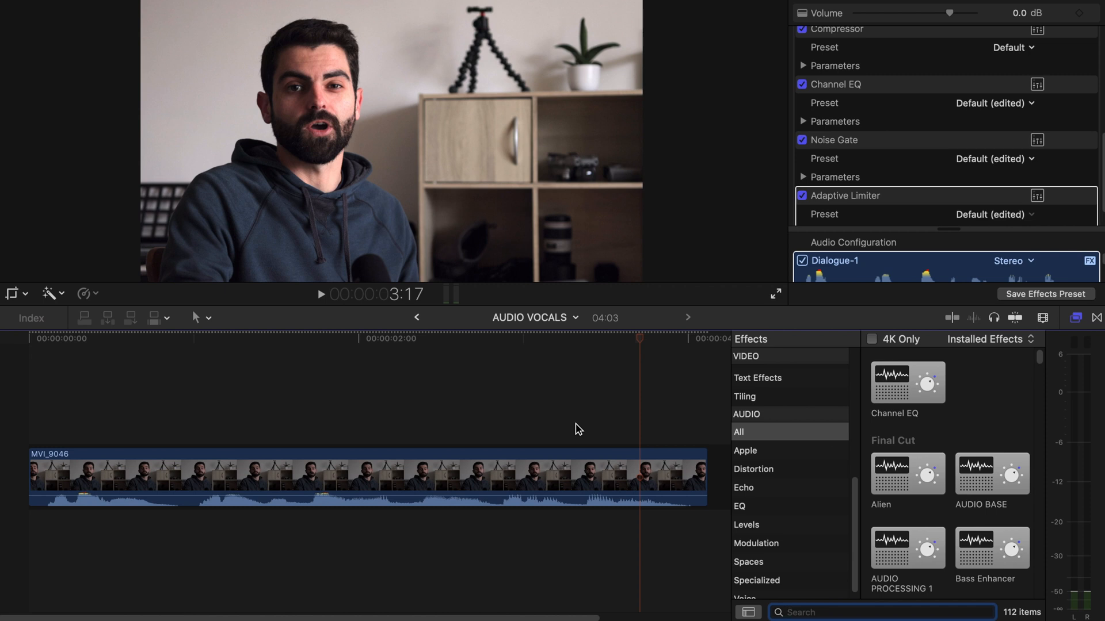
pyautogui.moveTo(981, 443)
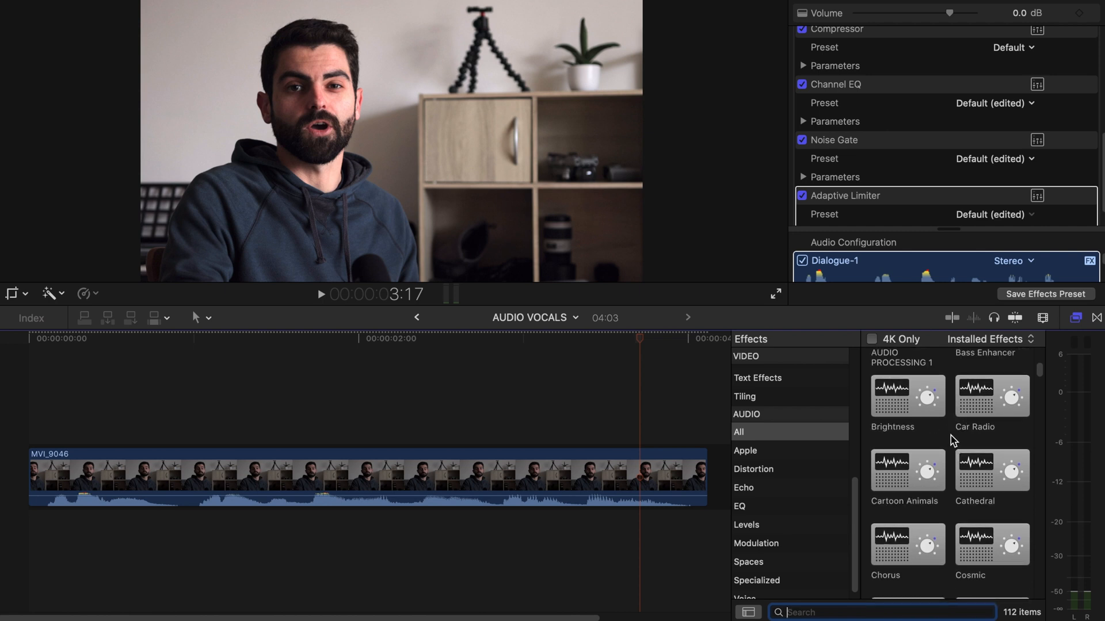
pyautogui.scroll(-3)
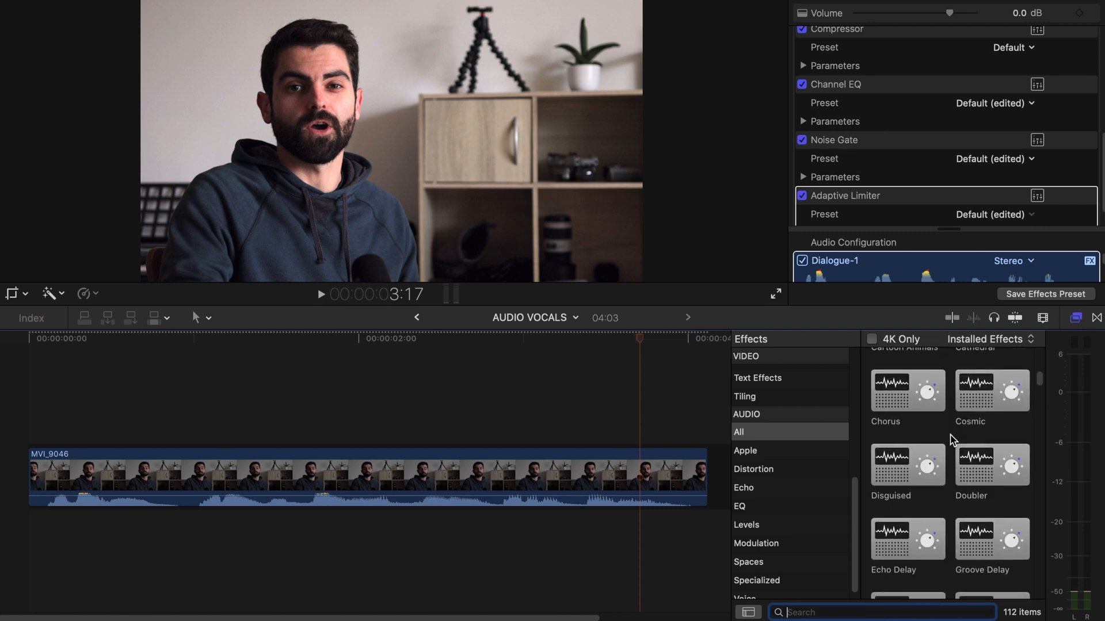
pyautogui.scroll(-3)
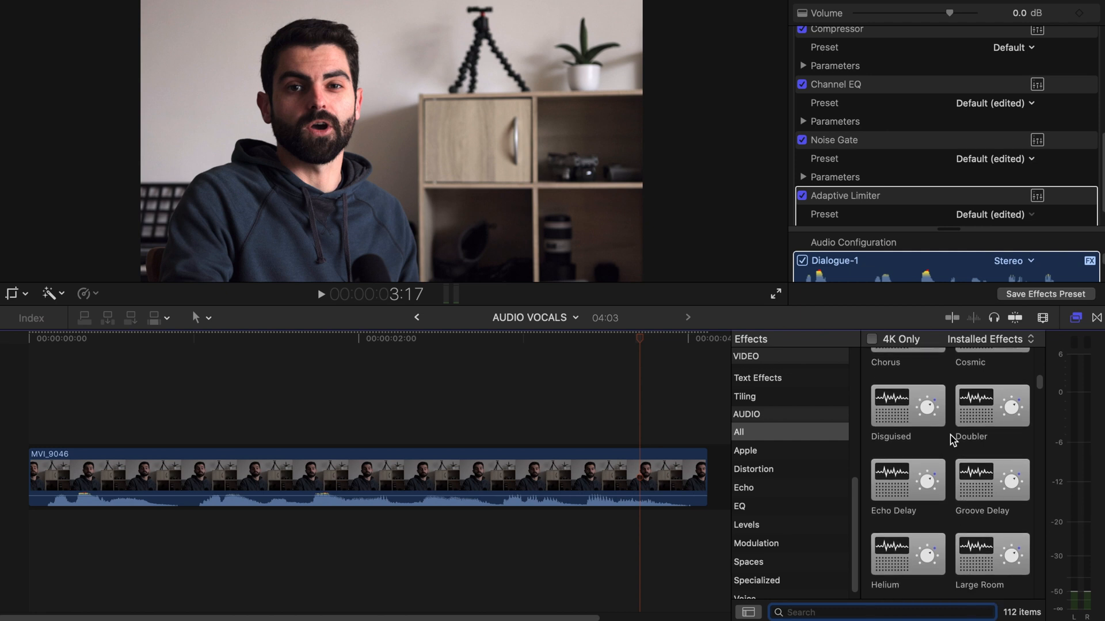